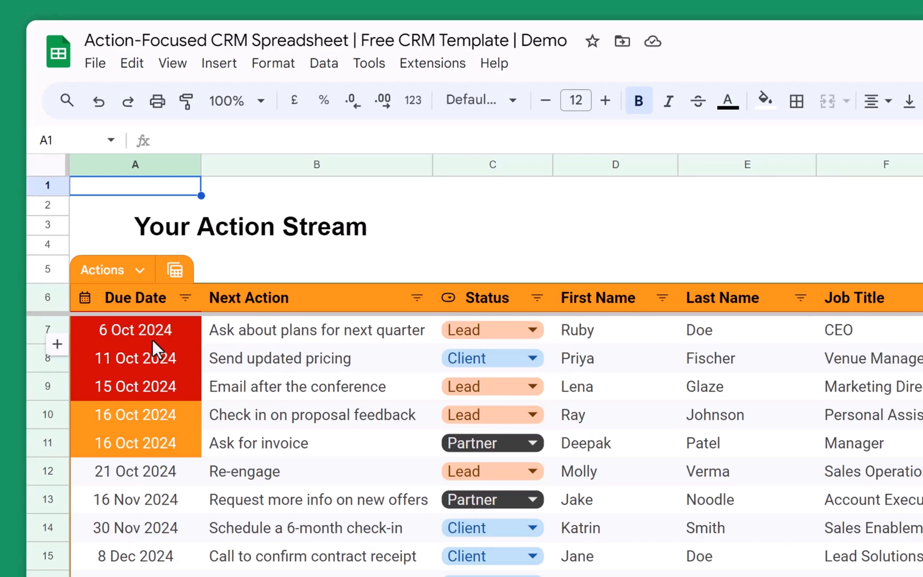
{"action": "mouse_move", "coordinate": [195, 433]}
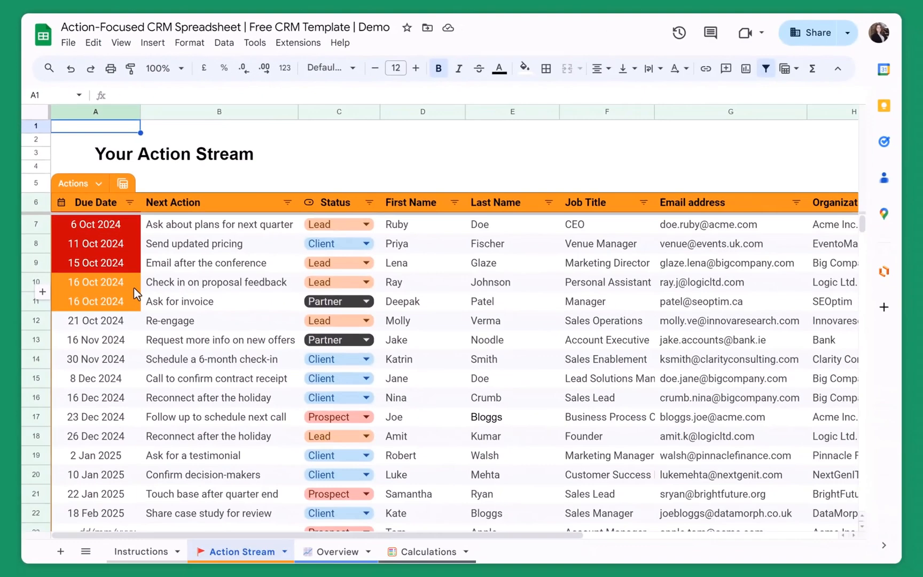
{"action": "mouse_move", "coordinate": [451, 240]}
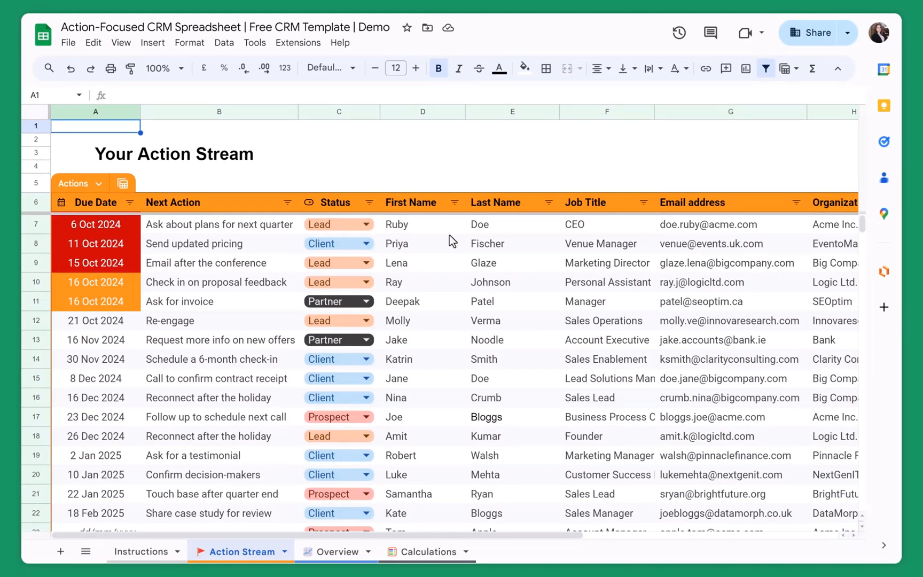
{"action": "mouse_move", "coordinate": [477, 230]}
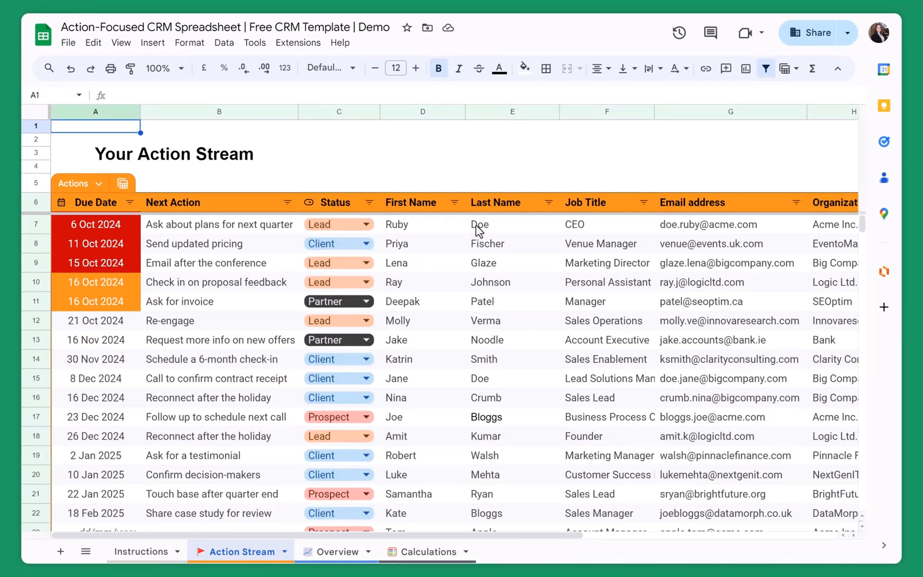
- Inspect the TODAY() due-date formulas in A13, A10 and A14, then change A14 to 16 Oct 2024
{"action": "left_click", "coordinate": [422, 416]}
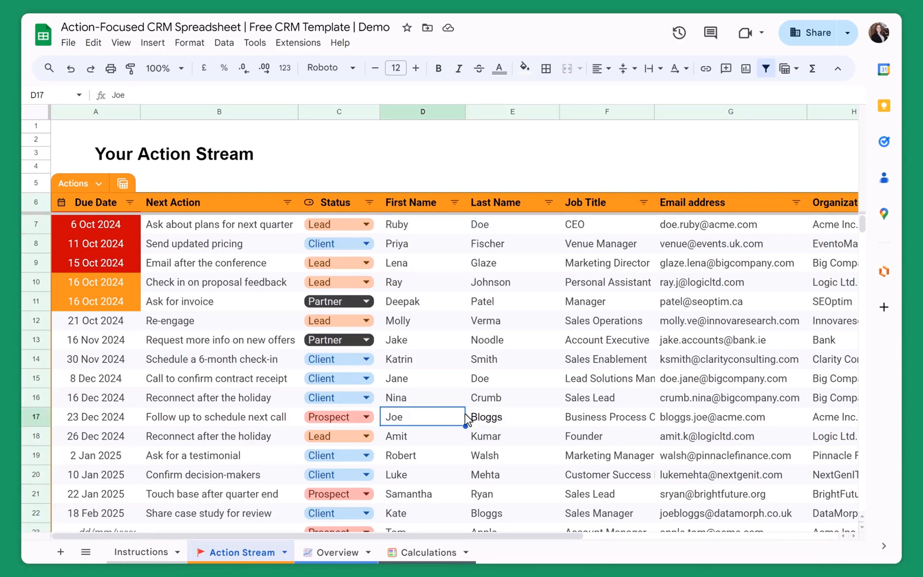
{"action": "mouse_move", "coordinate": [88, 232]}
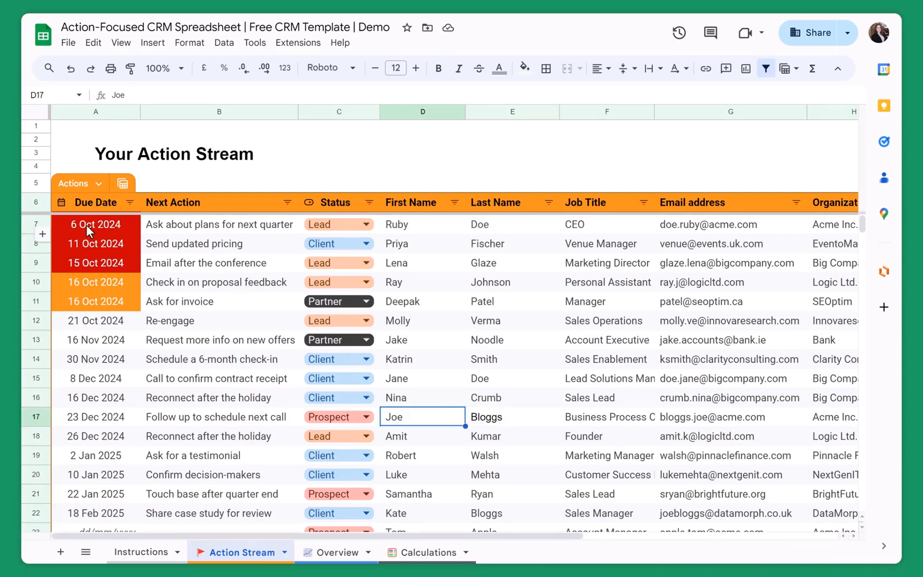
{"action": "mouse_move", "coordinate": [114, 425]}
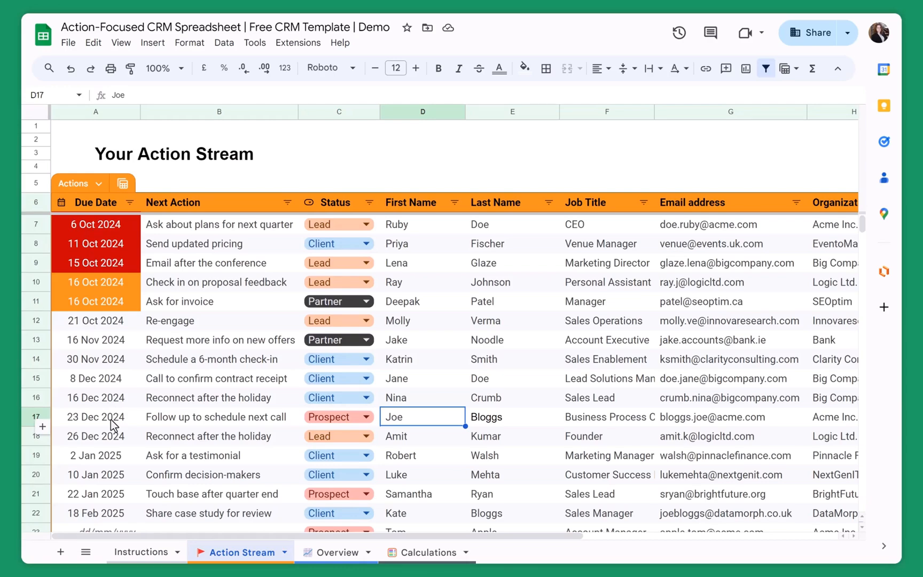
{"action": "mouse_move", "coordinate": [103, 348]}
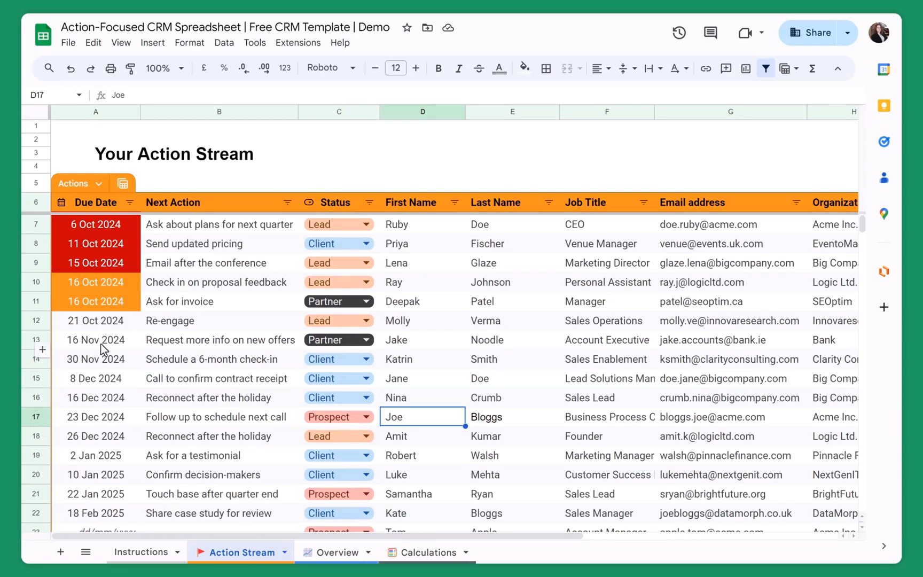
{"action": "left_click", "coordinate": [95, 340]}
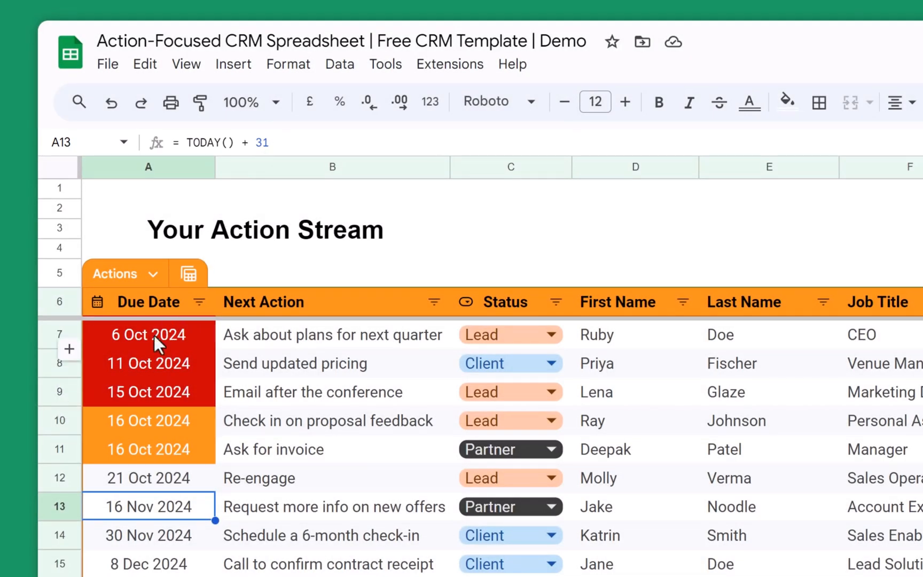
{"action": "left_click", "coordinate": [149, 421]}
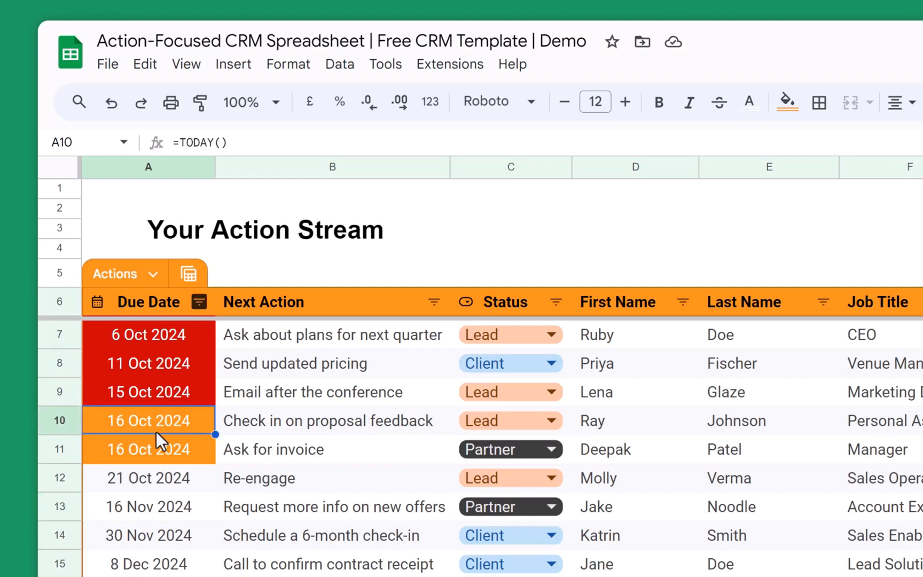
{"action": "left_click", "coordinate": [148, 536]}
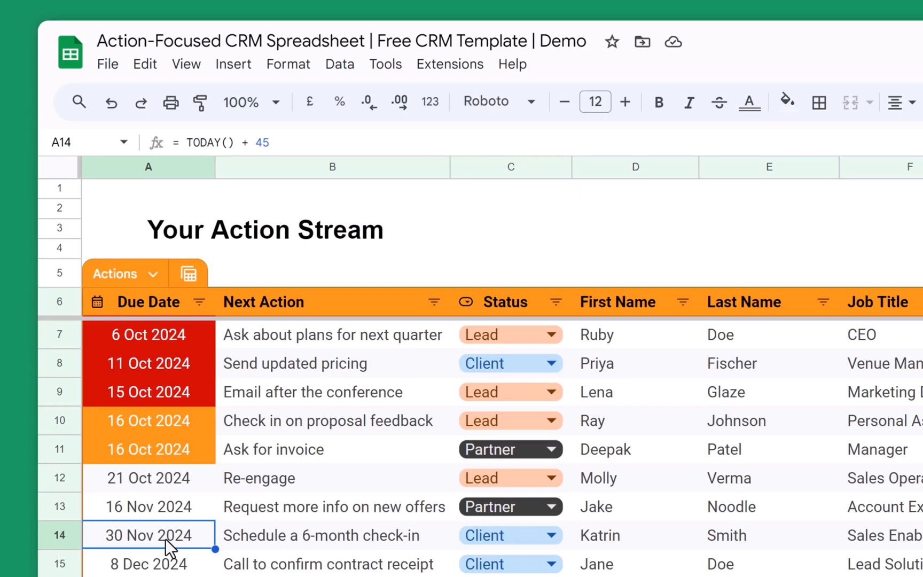
{"action": "mouse_move", "coordinate": [246, 279]}
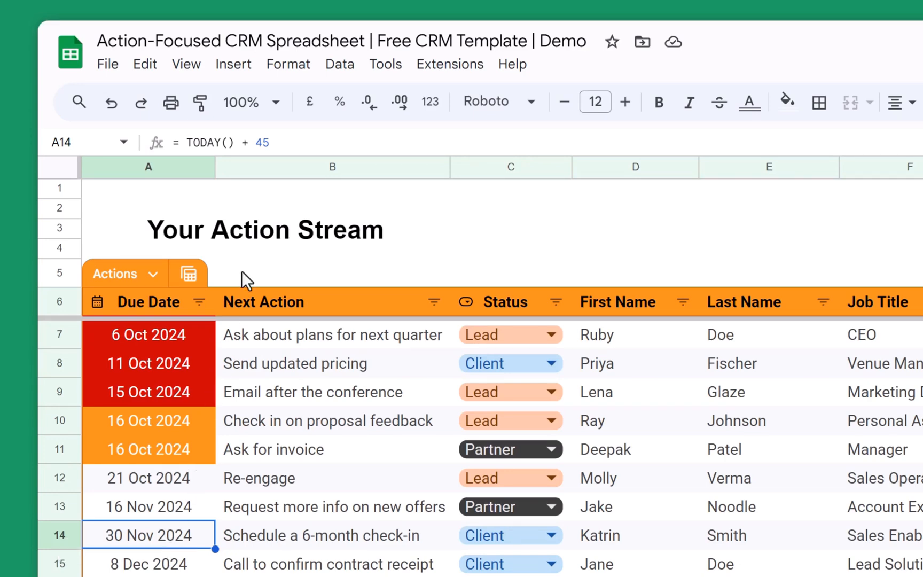
{"action": "double_click", "coordinate": [148, 536]}
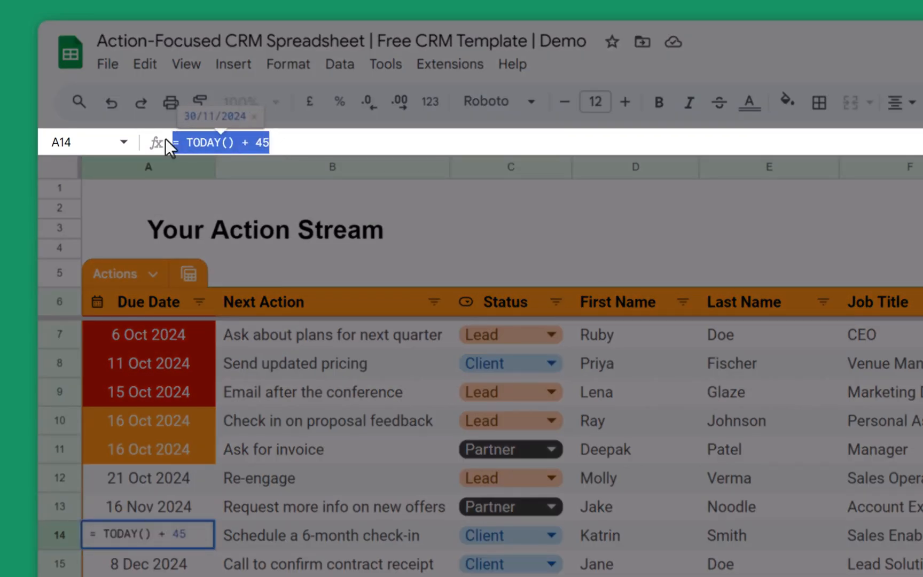
{"action": "type", "text": "16 Oct 2024"}
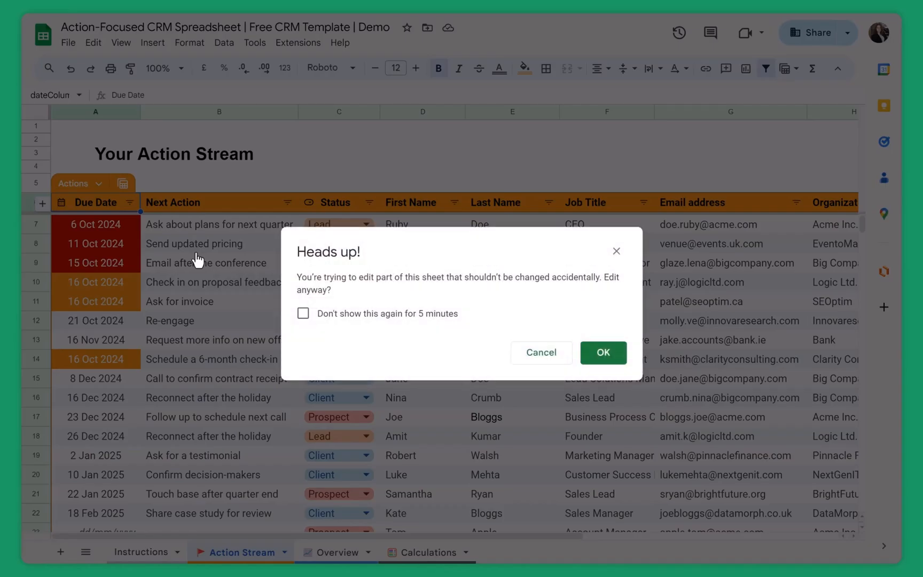
{"action": "mouse_move", "coordinate": [198, 258]}
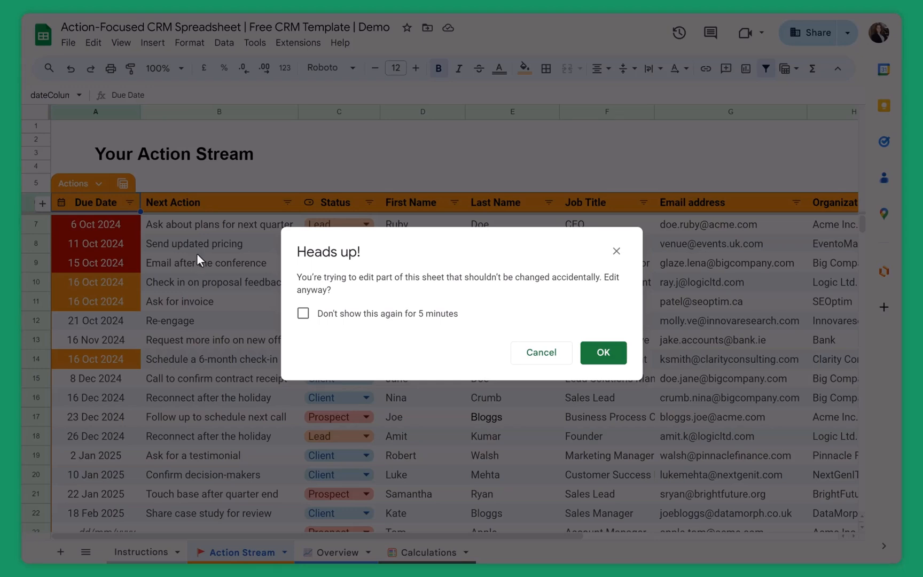
- Tick 'Don't show this again for 5 minutes' and accept the protected-range warning
{"action": "left_click", "coordinate": [302, 313]}
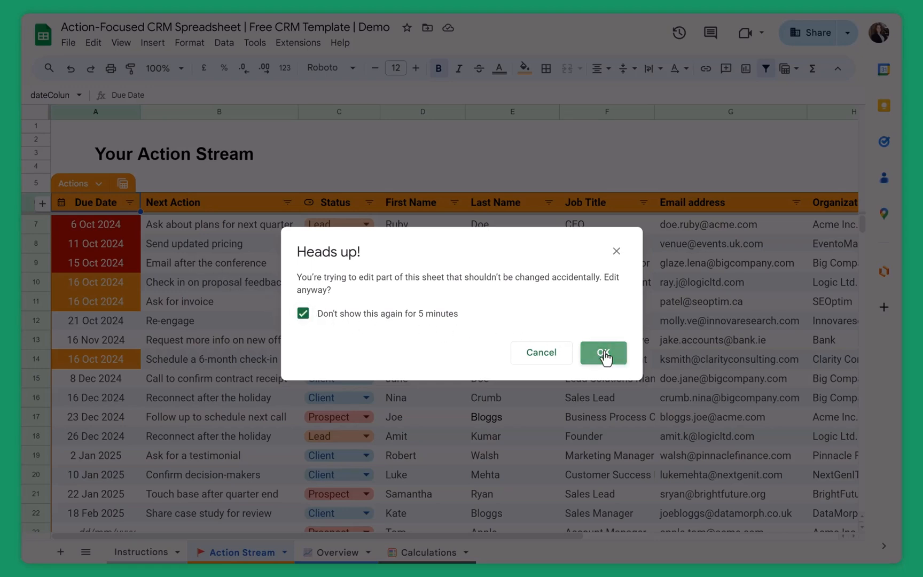
{"action": "left_click", "coordinate": [602, 352]}
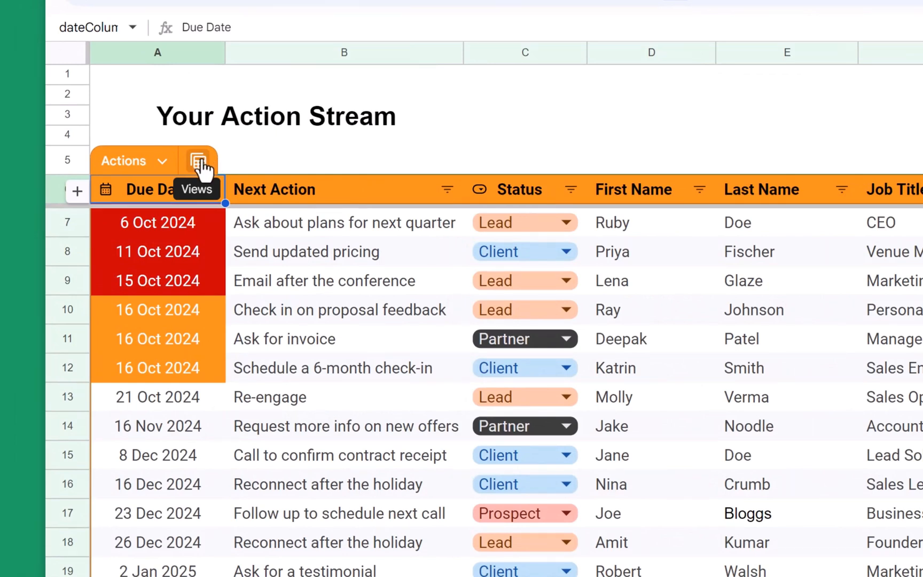
- Switch the table view to Contacts with Actions, then to Contacts without Actions
{"action": "left_click", "coordinate": [197, 160]}
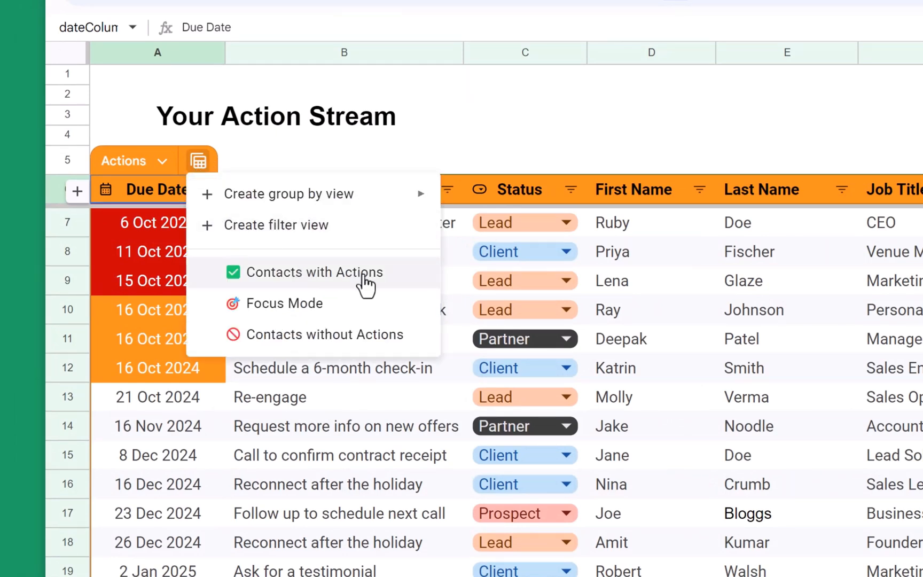
{"action": "left_click", "coordinate": [314, 272]}
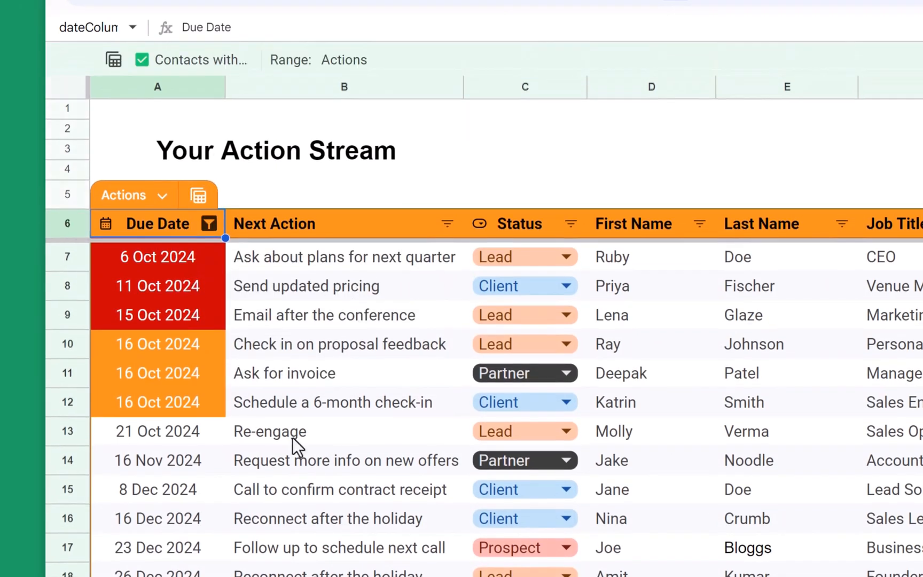
{"action": "scroll", "scroll_direction": "down", "scroll_amount": 3}
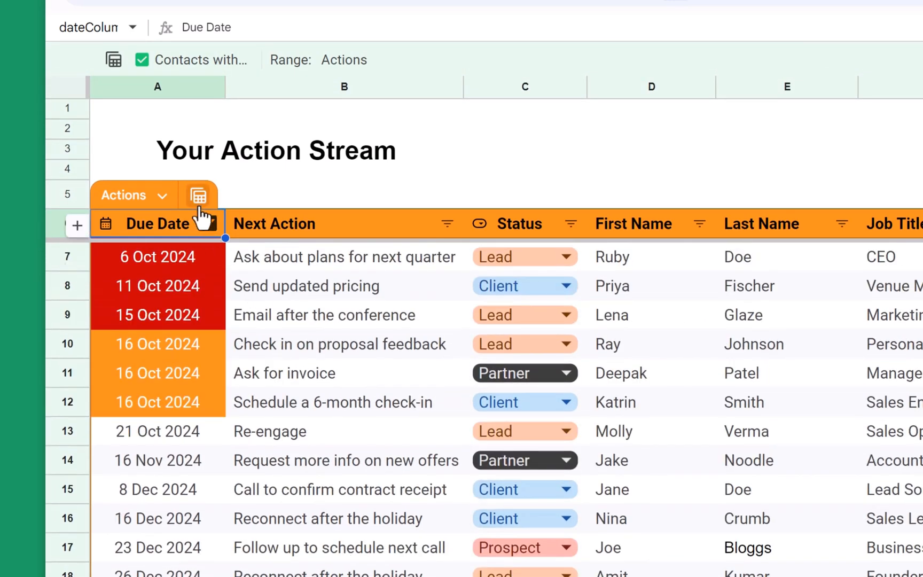
{"action": "left_click", "coordinate": [198, 195]}
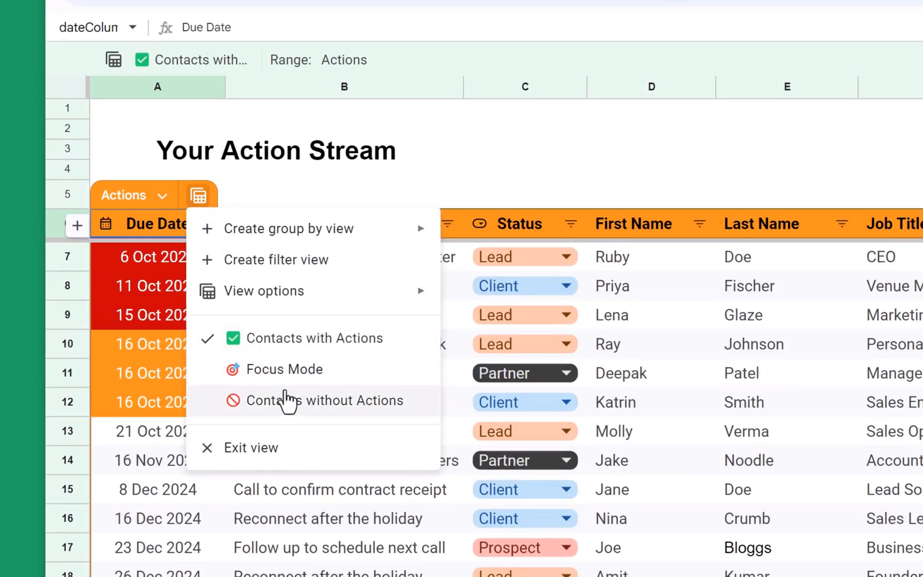
{"action": "left_click", "coordinate": [324, 400]}
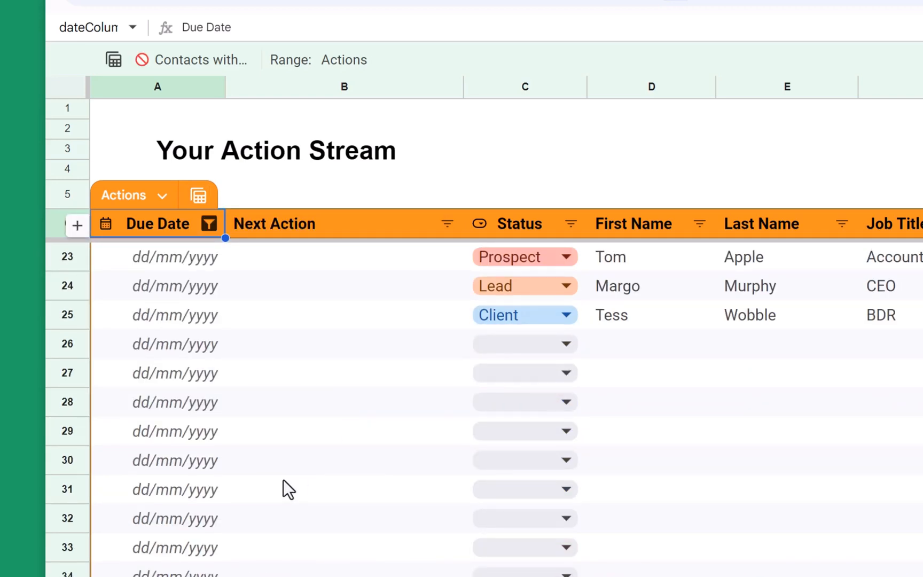
- Give Tess Wobble in row 25 a 1 Dec 2024 due date and 'Check in with Tess'
{"action": "scroll", "scroll_direction": "down", "scroll_amount": 3}
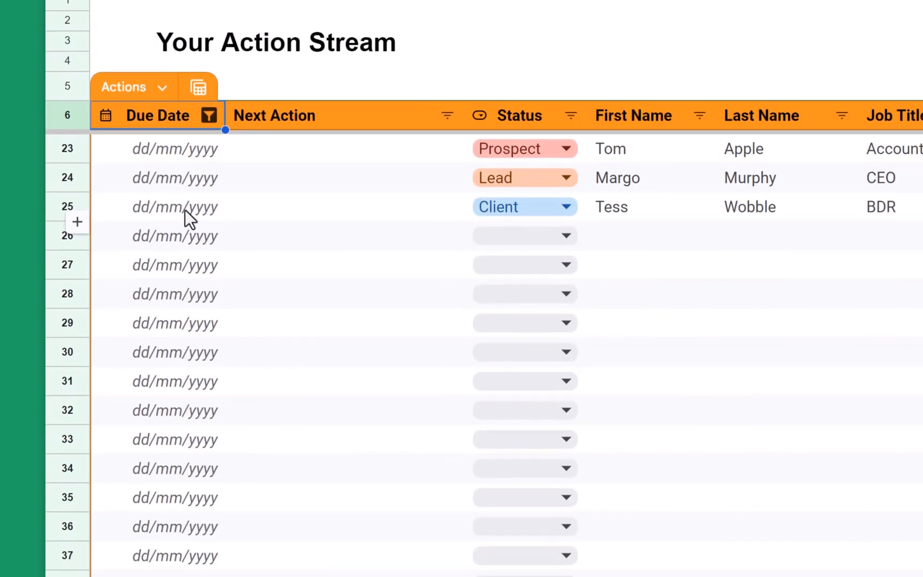
{"action": "left_click", "coordinate": [175, 207]}
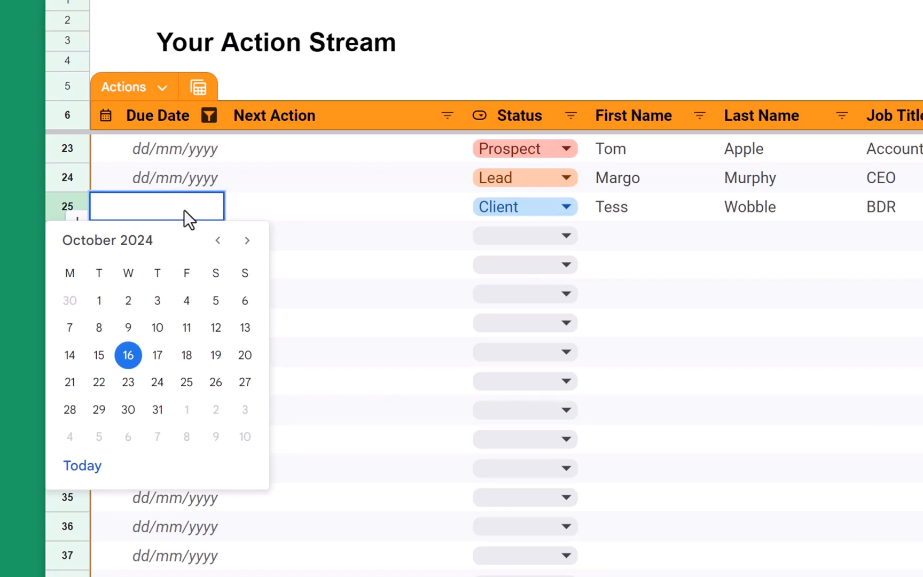
{"action": "type", "text": "1"}
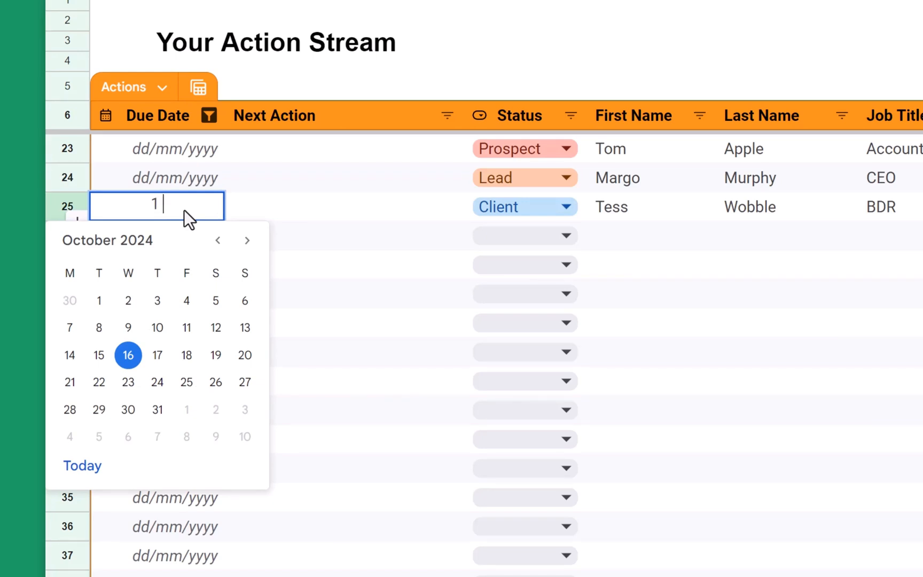
{"action": "type", "text": "Dec 20"}
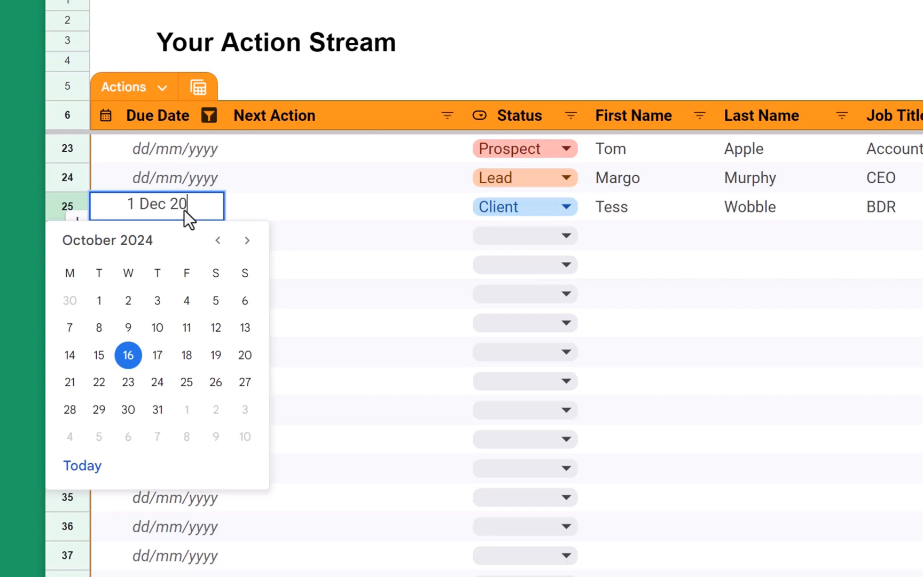
{"action": "key", "text": "Return"}
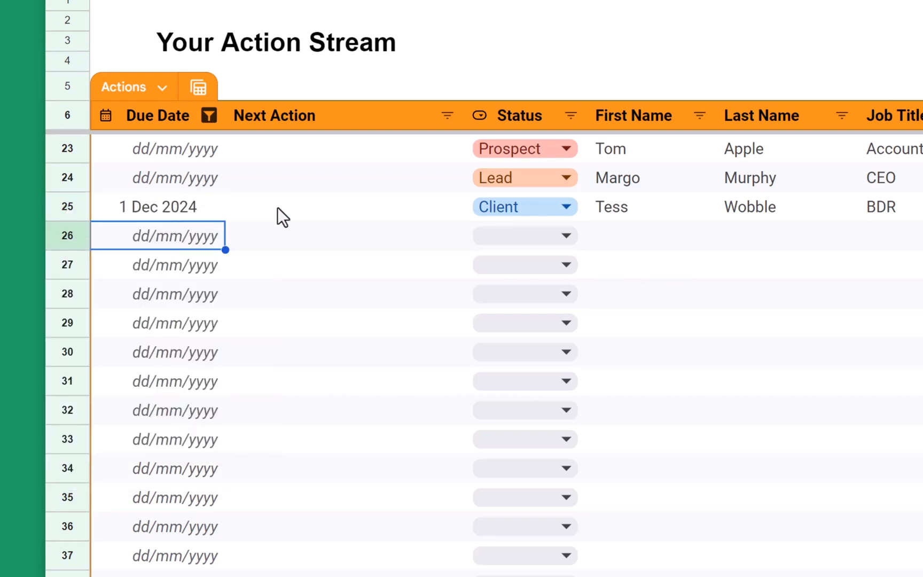
{"action": "type", "text": "Check in with Tess"}
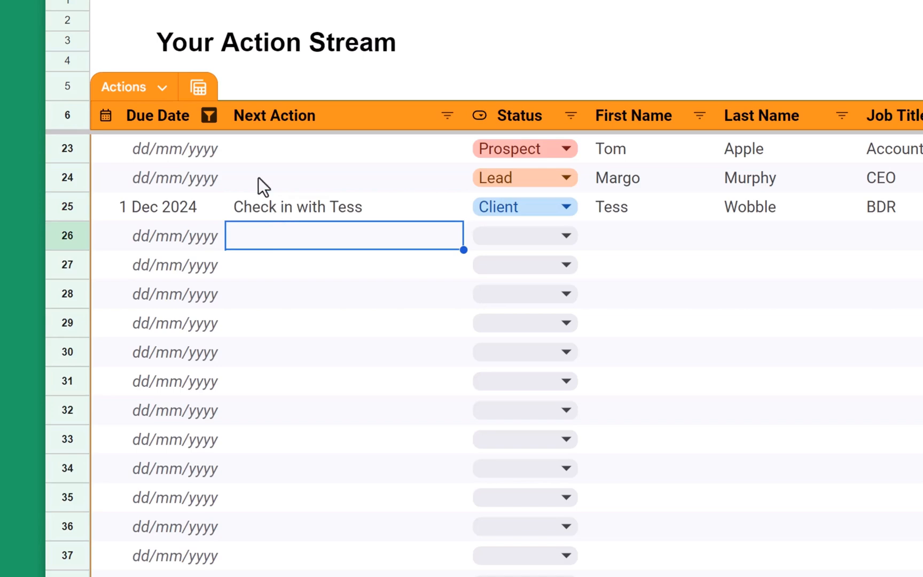
{"action": "left_click", "coordinate": [198, 86]}
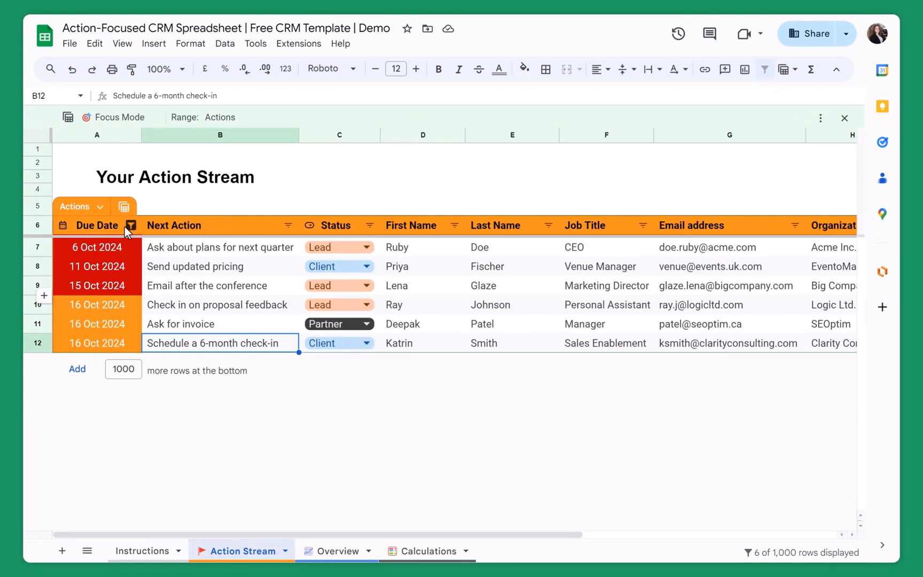
{"action": "mouse_move", "coordinate": [602, 160]}
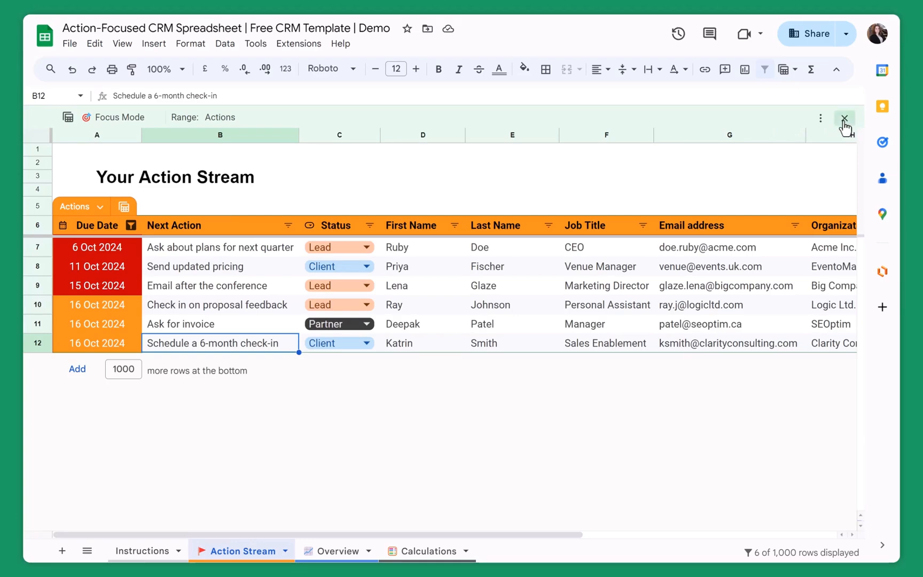
- Exit Focus Mode on the Actions table to remove the due-date filter
{"action": "left_click", "coordinate": [844, 118]}
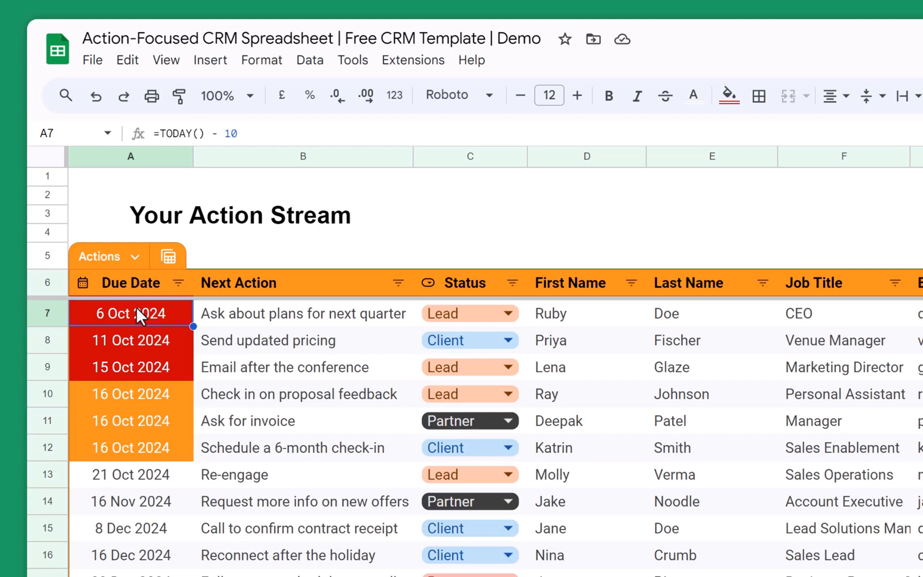
{"action": "mouse_move", "coordinate": [229, 187]}
{"action": "type", "text": "9 Dec"}
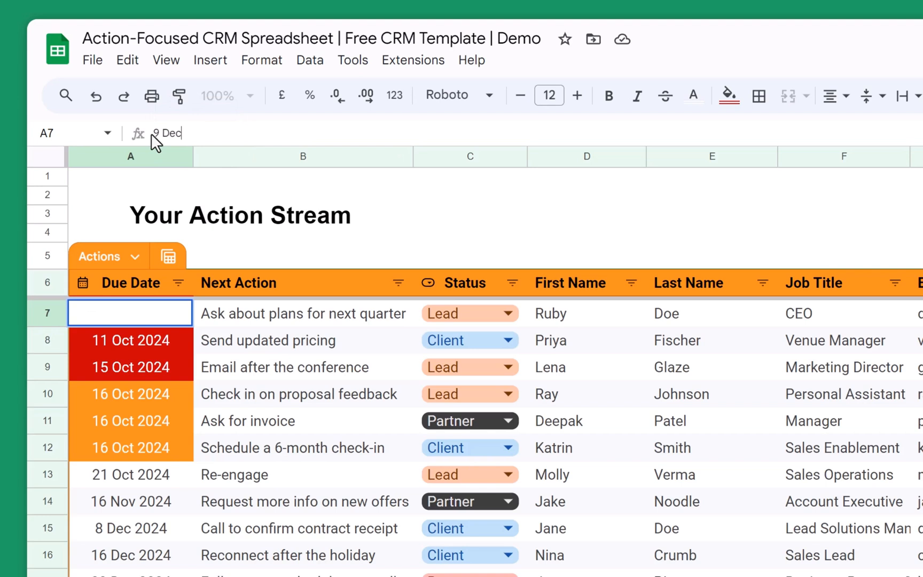
- Set Ruby Doe's due date to 9 Dec 2024 and next action to 'Send follow up reminder'
{"action": "type", "text": "2024"}
{"action": "left_click", "coordinate": [304, 313]}
{"action": "type", "text": "S"}
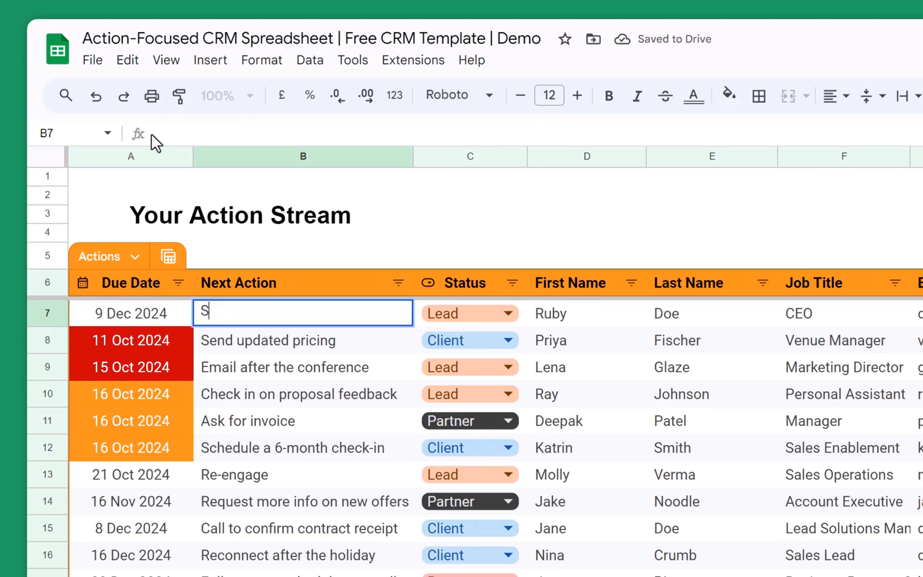
{"action": "type", "text": "end follow up reminder"}
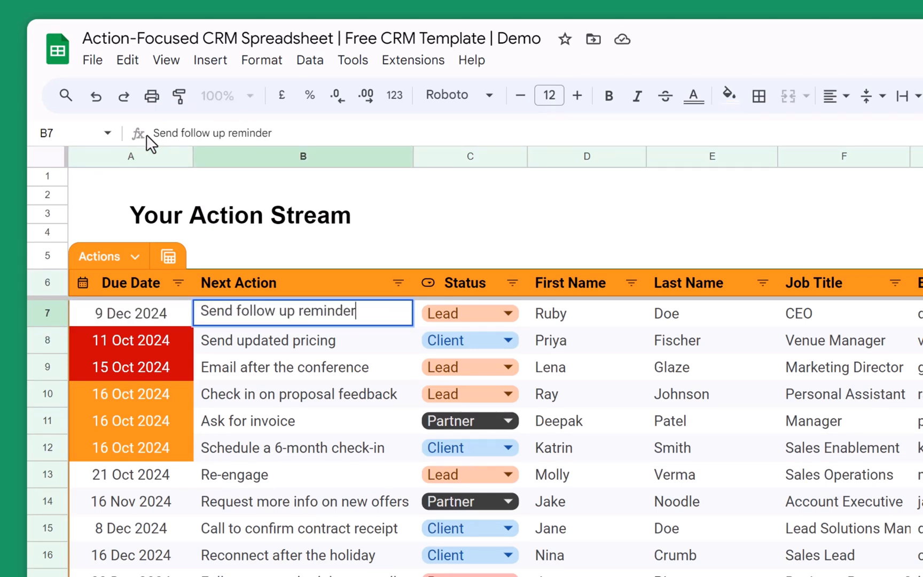
{"action": "left_click", "coordinate": [180, 283]}
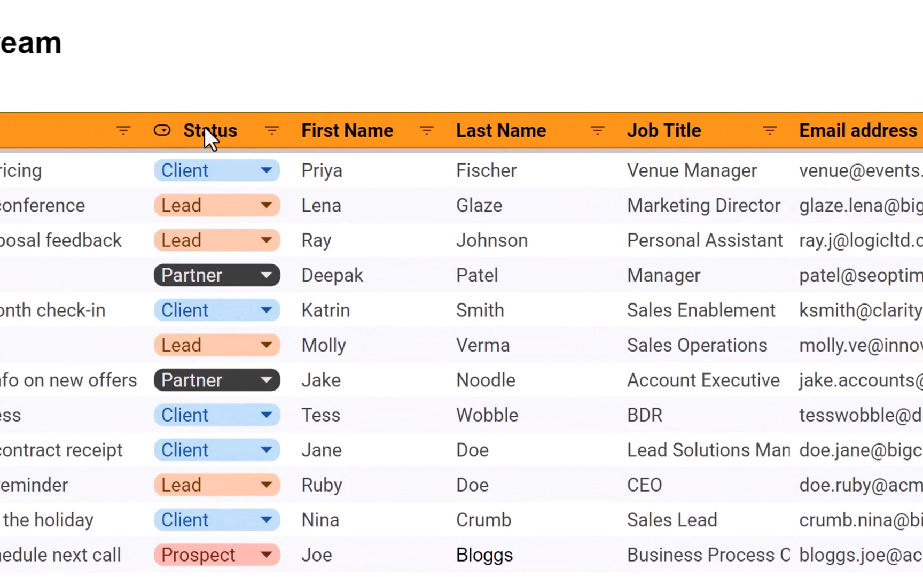
{"action": "scroll", "scroll_direction": "right", "scroll_amount": 3}
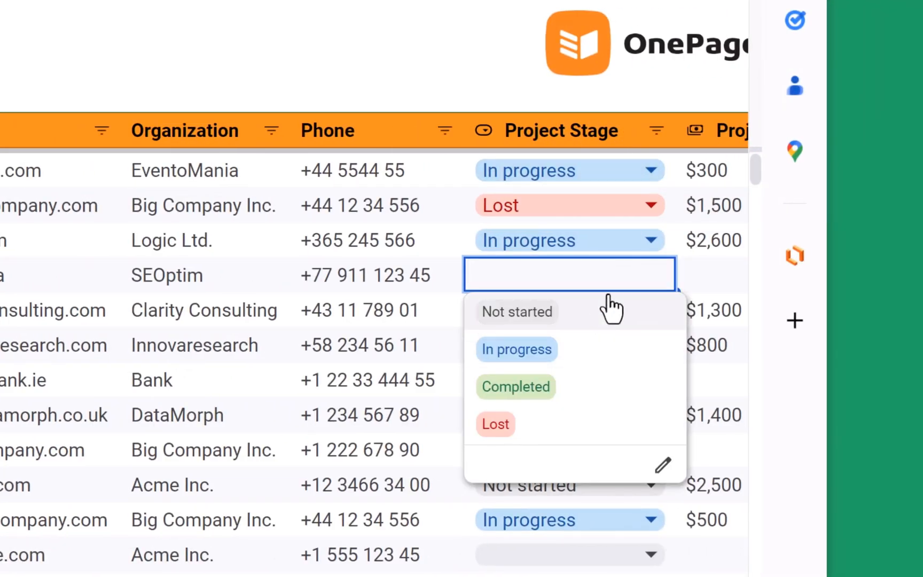
{"action": "mouse_move", "coordinate": [618, 329]}
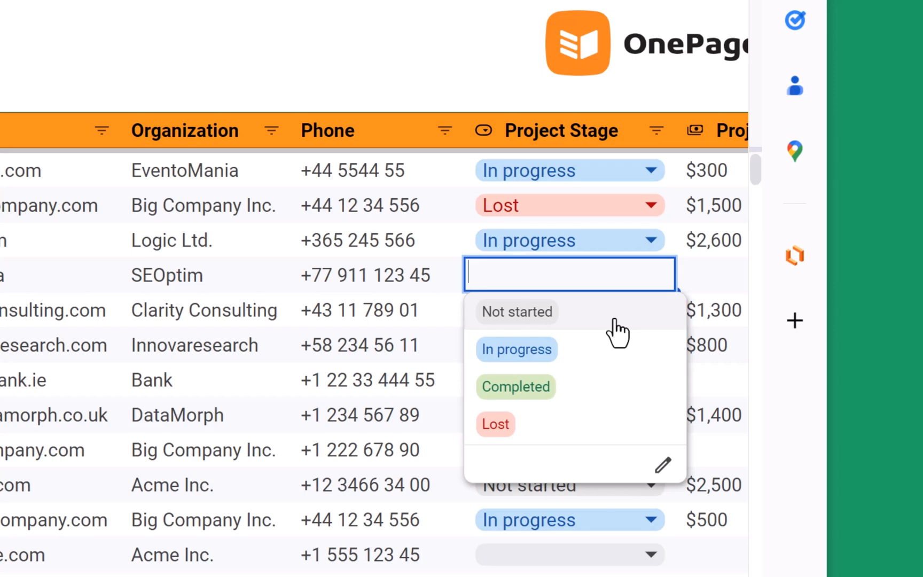
{"action": "mouse_move", "coordinate": [665, 465]}
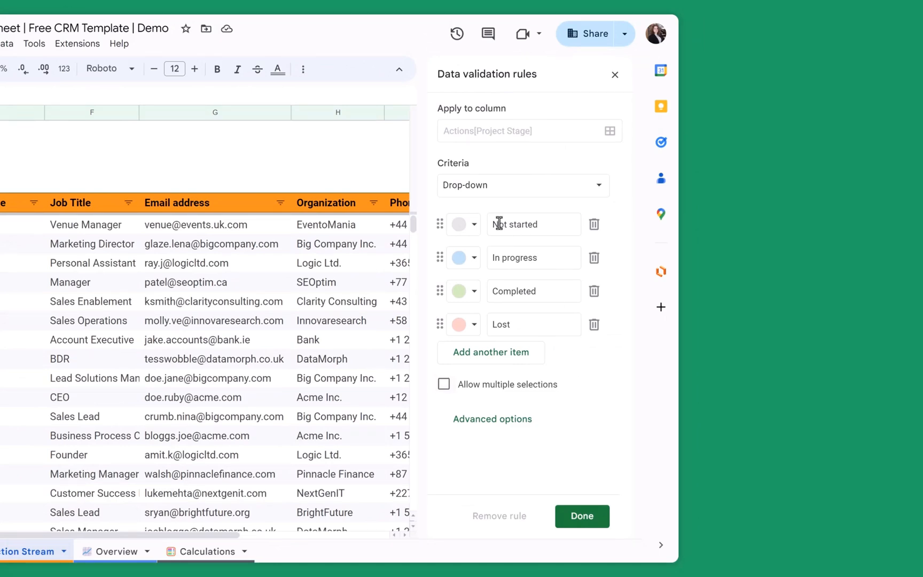
{"action": "mouse_move", "coordinate": [493, 336]}
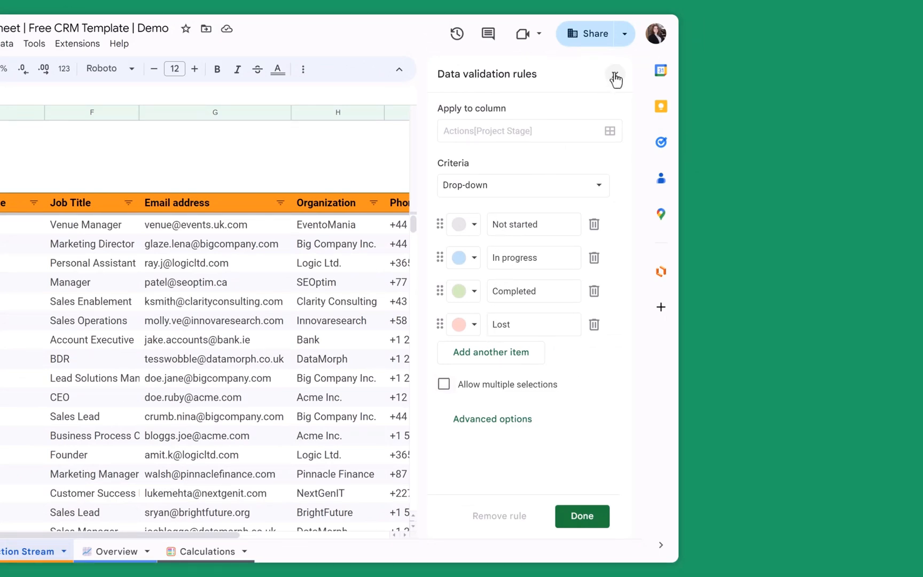
{"action": "left_click", "coordinate": [616, 77]}
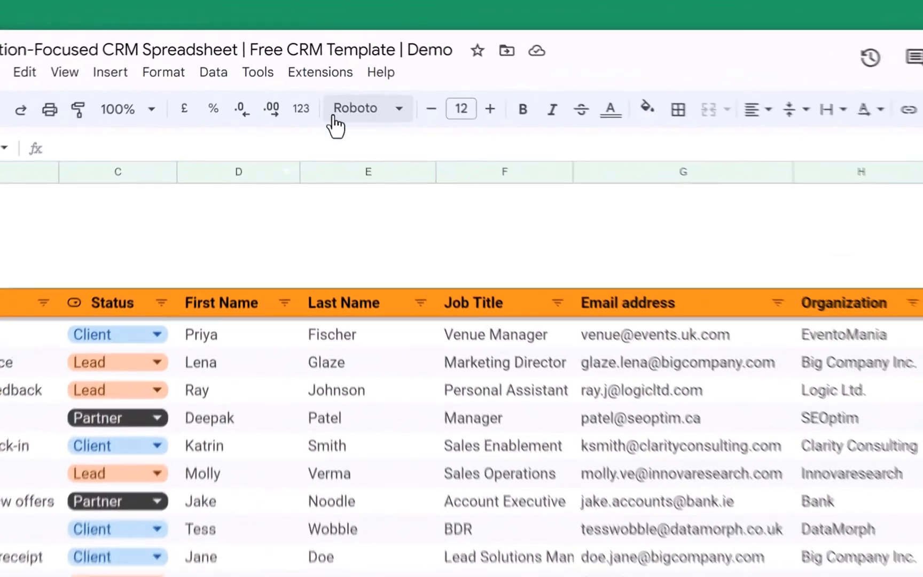
- Open the Extensions menu to check which add-ons are installed
{"action": "left_click", "coordinate": [320, 73]}
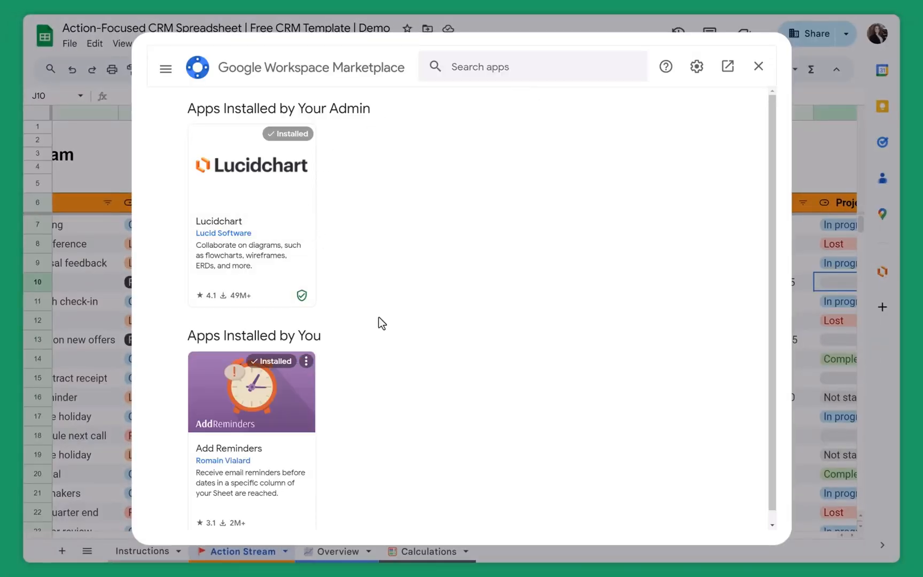
{"action": "mouse_move", "coordinate": [208, 457]}
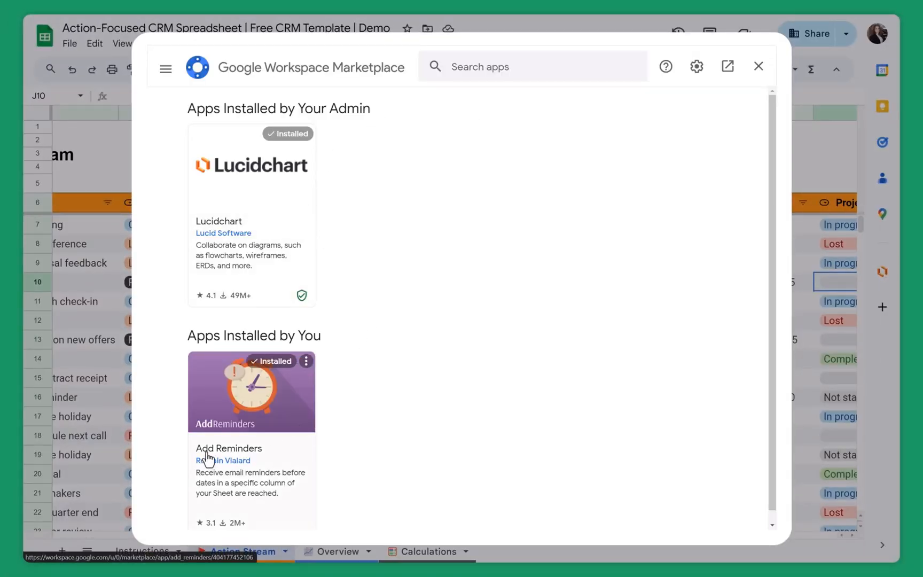
{"action": "mouse_move", "coordinate": [253, 458]}
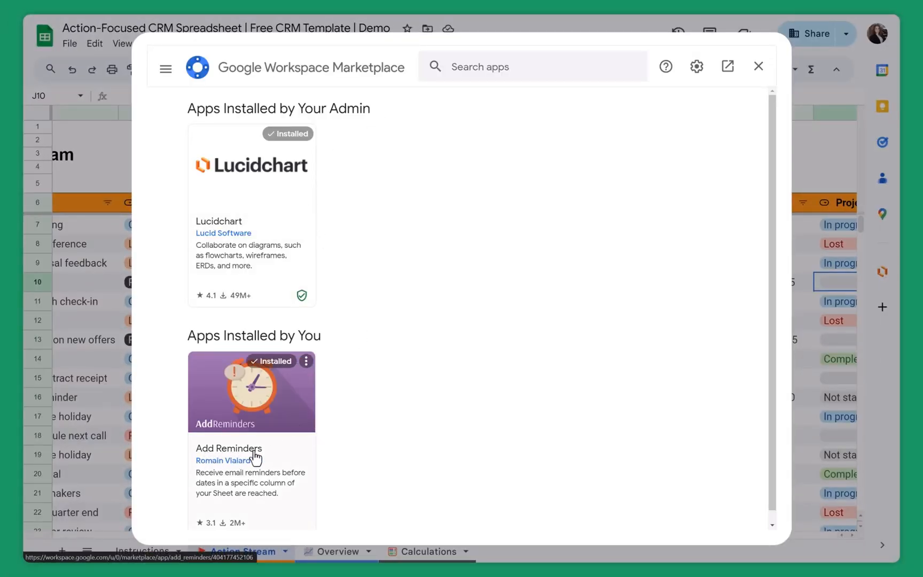
{"action": "mouse_move", "coordinate": [241, 438]}
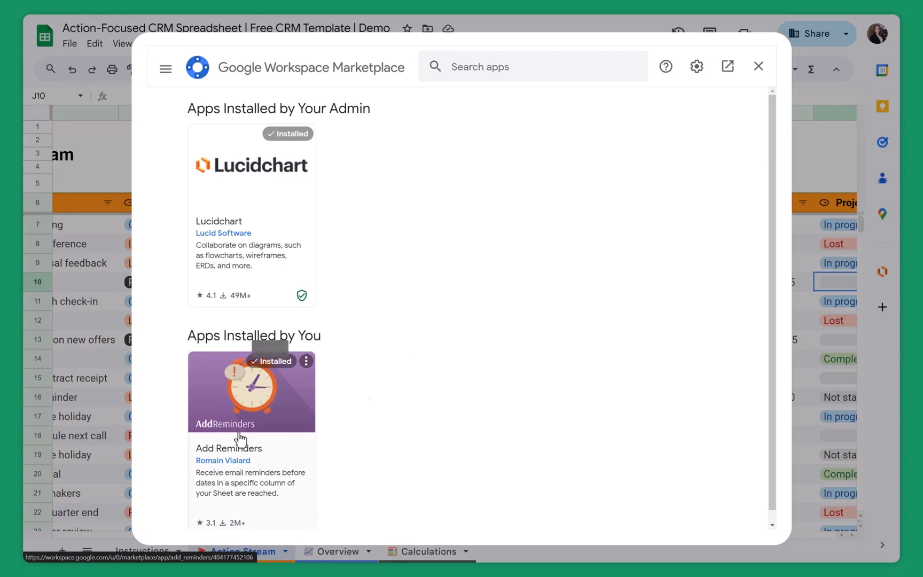
{"action": "mouse_move", "coordinate": [757, 66]}
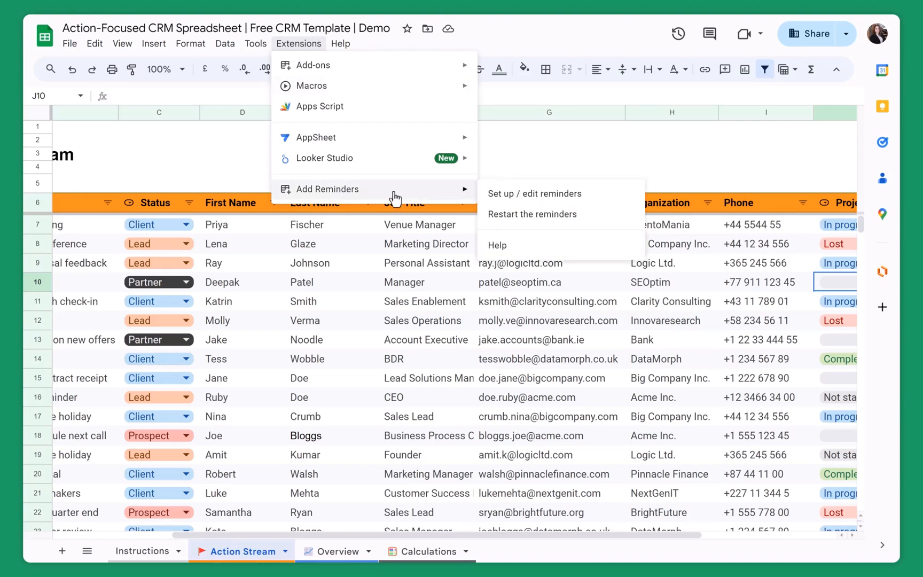
- Add and save an Action Stream Due Date reminder set to 1 day before
{"action": "left_click", "coordinate": [534, 193]}
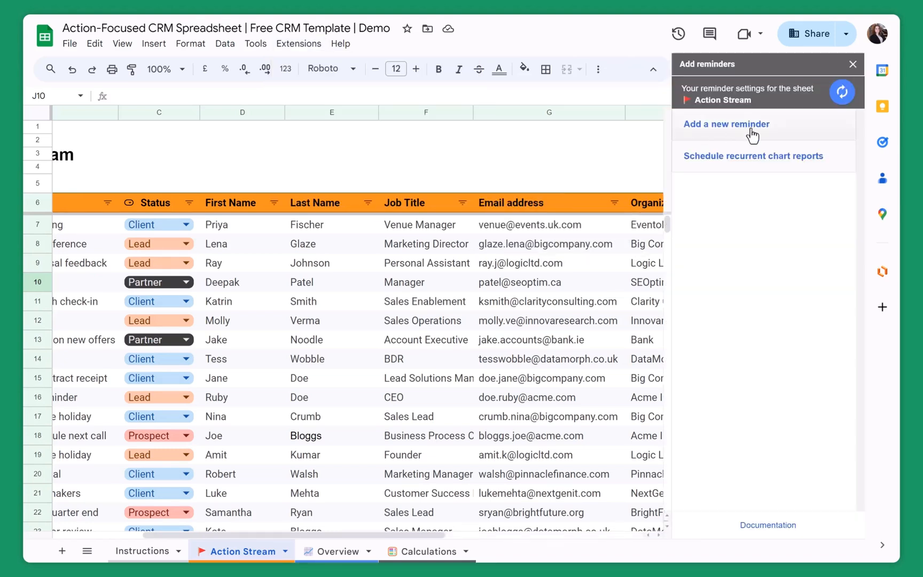
{"action": "left_click", "coordinate": [727, 124]}
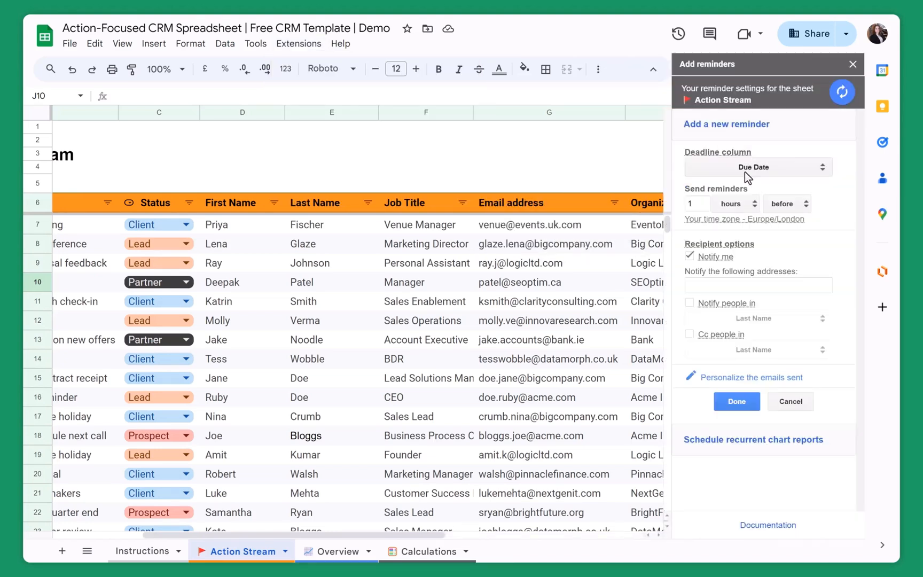
{"action": "scroll", "scroll_direction": "left", "scroll_amount": 3}
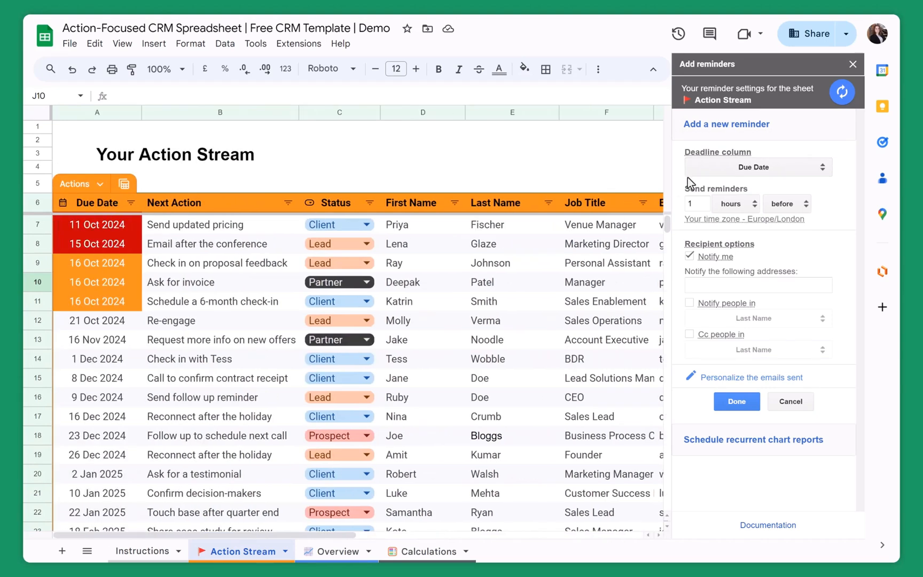
{"action": "mouse_move", "coordinate": [748, 174]}
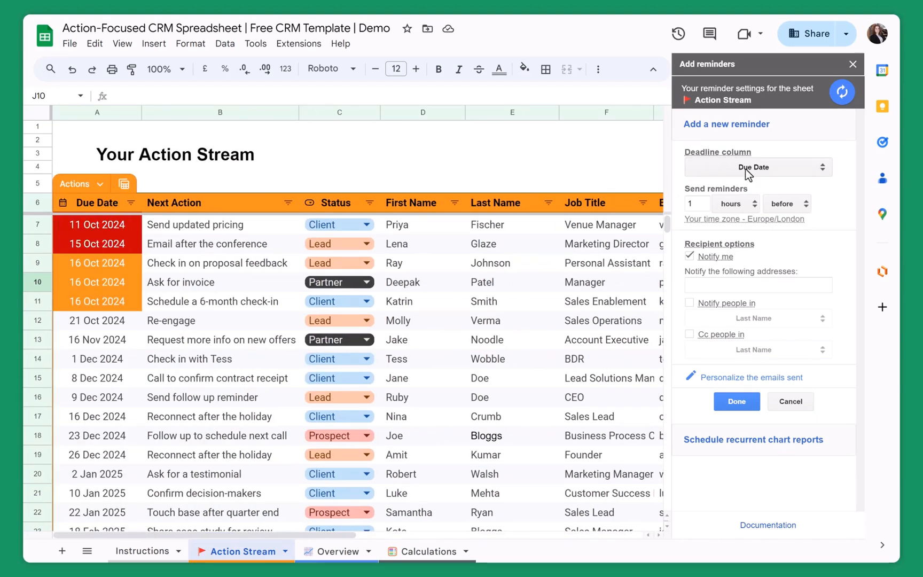
{"action": "left_click", "coordinate": [733, 203]}
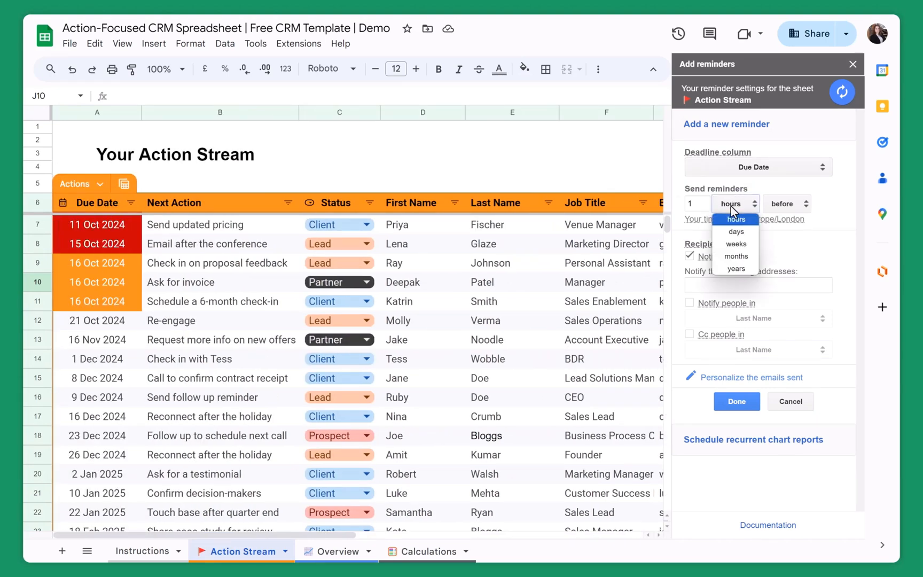
{"action": "left_click", "coordinate": [736, 232]}
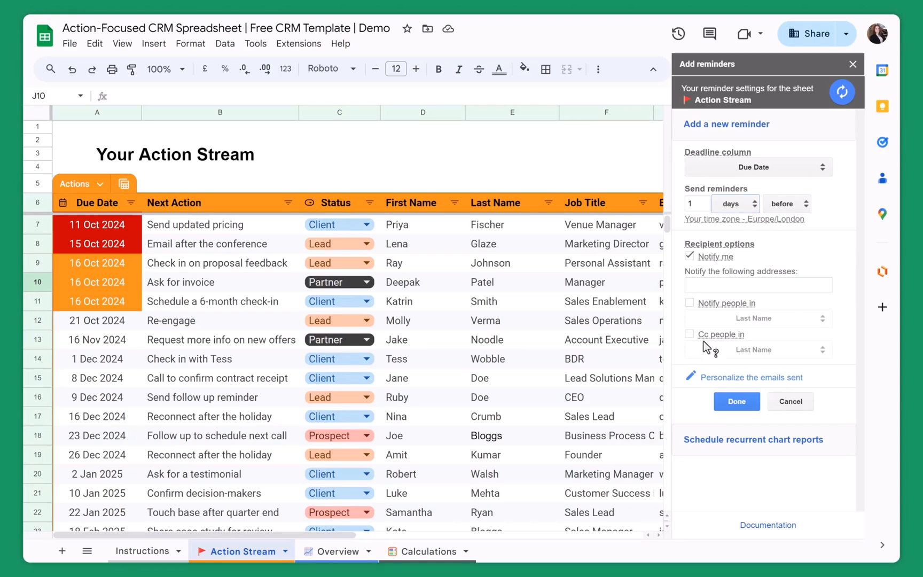
{"action": "mouse_move", "coordinate": [710, 263]}
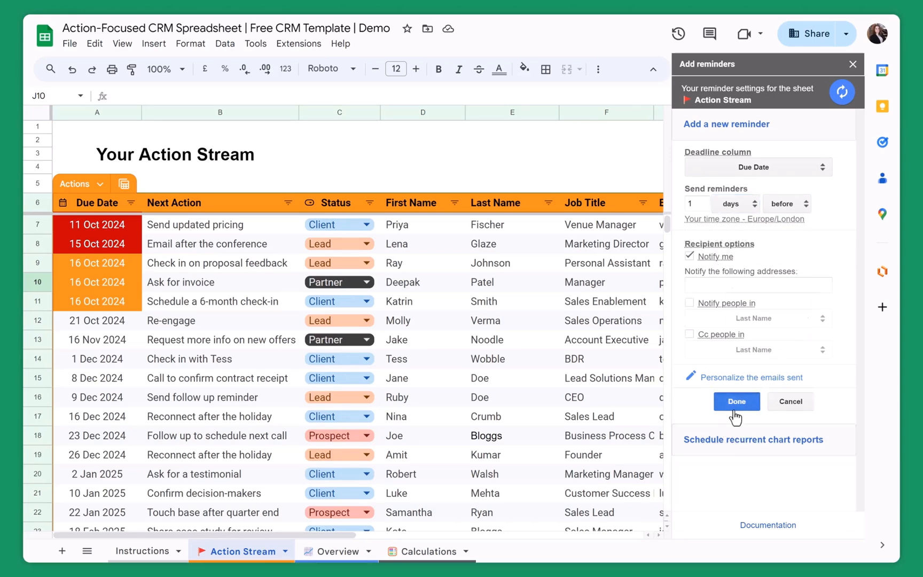
{"action": "left_click", "coordinate": [736, 401]}
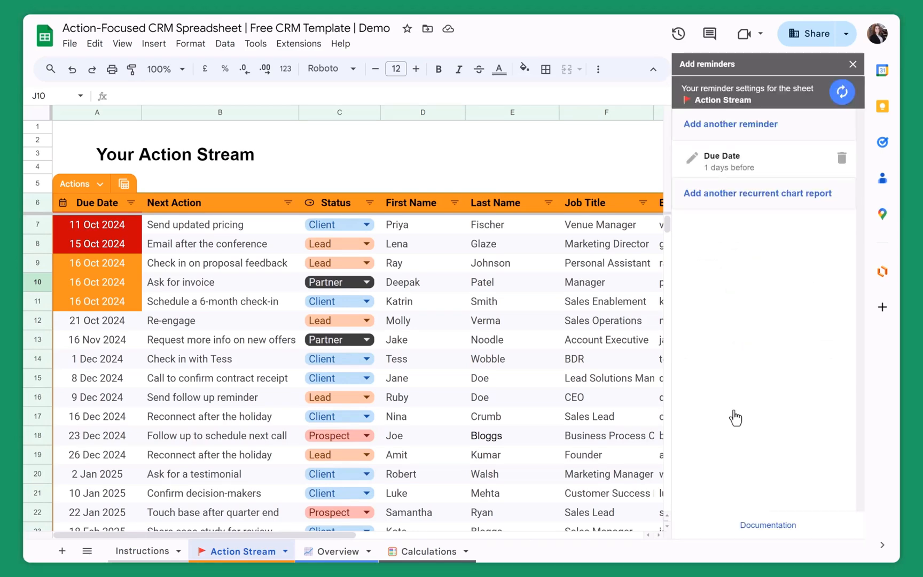
{"action": "mouse_move", "coordinate": [729, 179]}
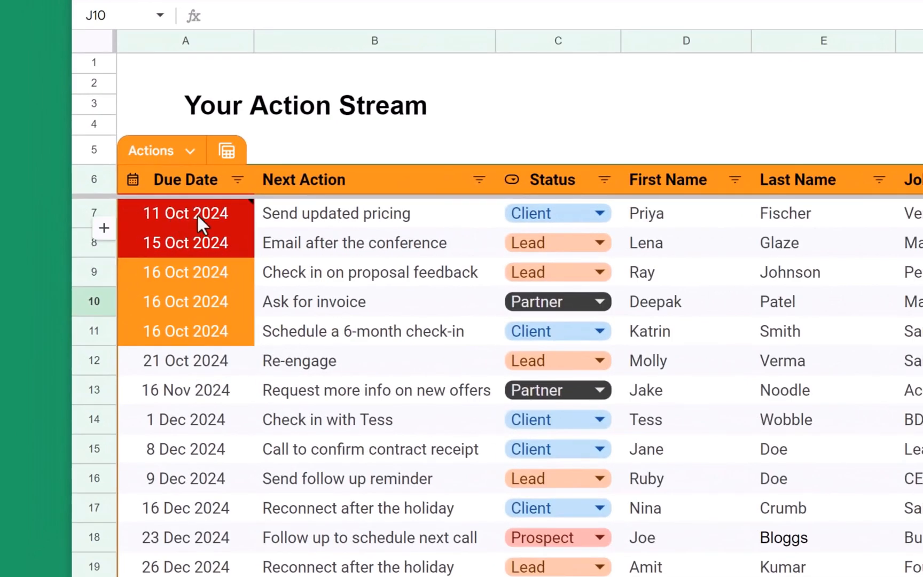
- Hover an overdue red Due Date cell to read its reminder_sent note
{"action": "left_click", "coordinate": [354, 243]}
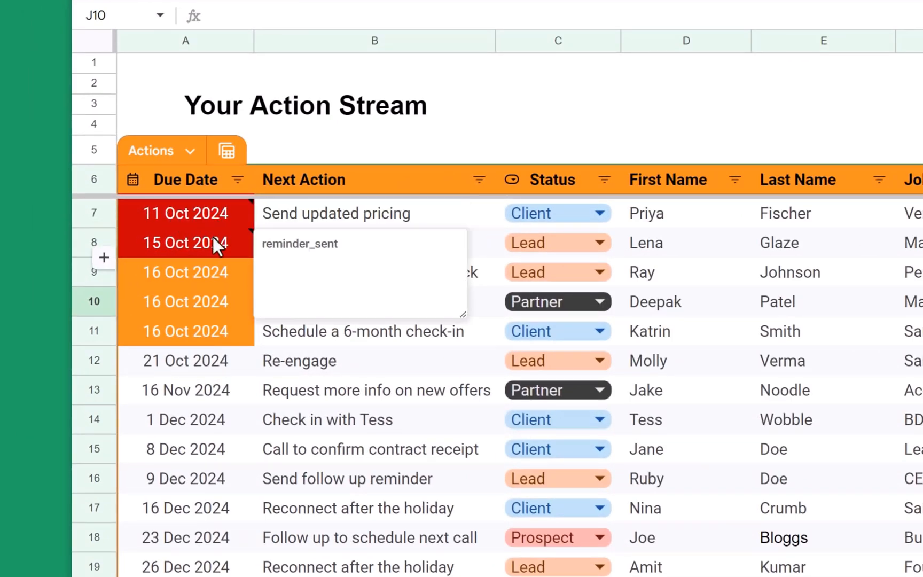
{"action": "mouse_move", "coordinate": [347, 247]}
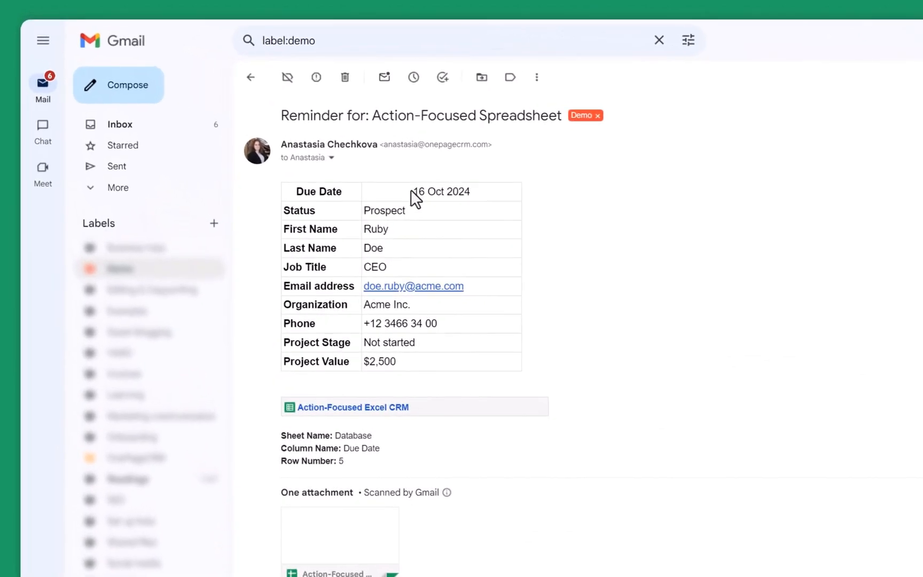
{"action": "mouse_move", "coordinate": [415, 195]}
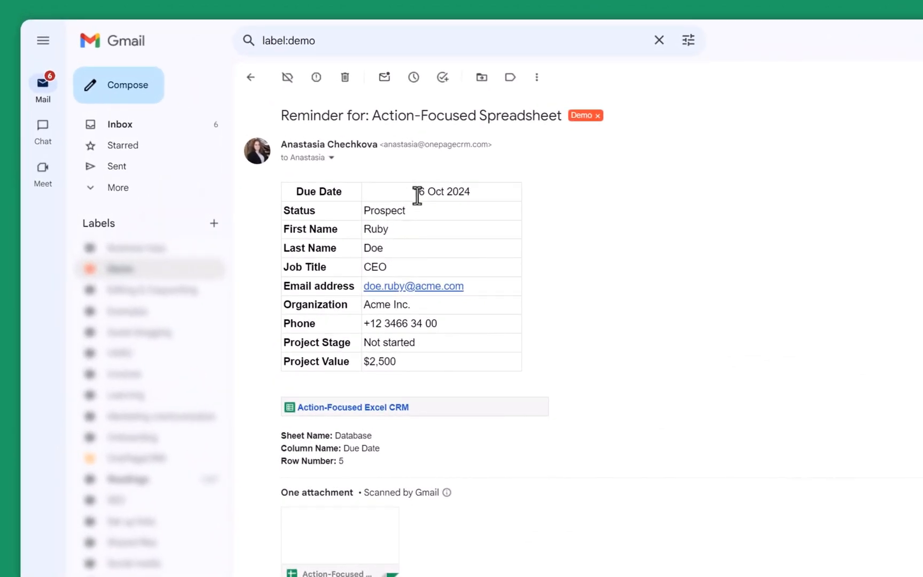
{"action": "mouse_move", "coordinate": [401, 262]}
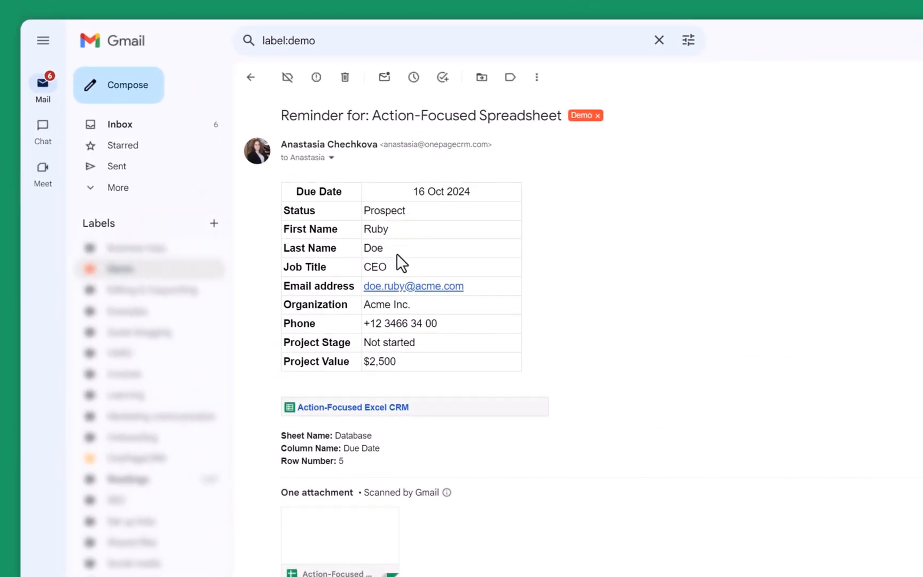
{"action": "mouse_move", "coordinate": [404, 266]}
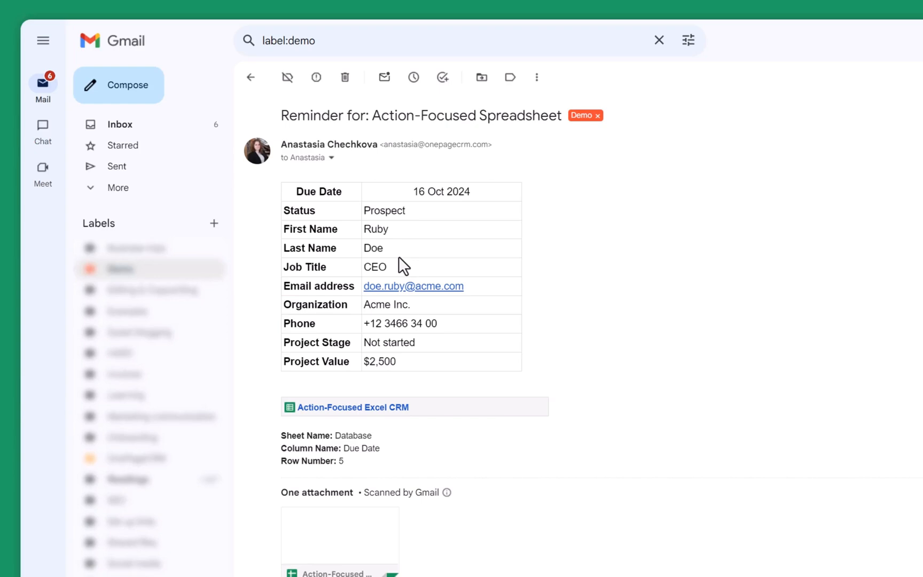
{"action": "mouse_move", "coordinate": [328, 418]}
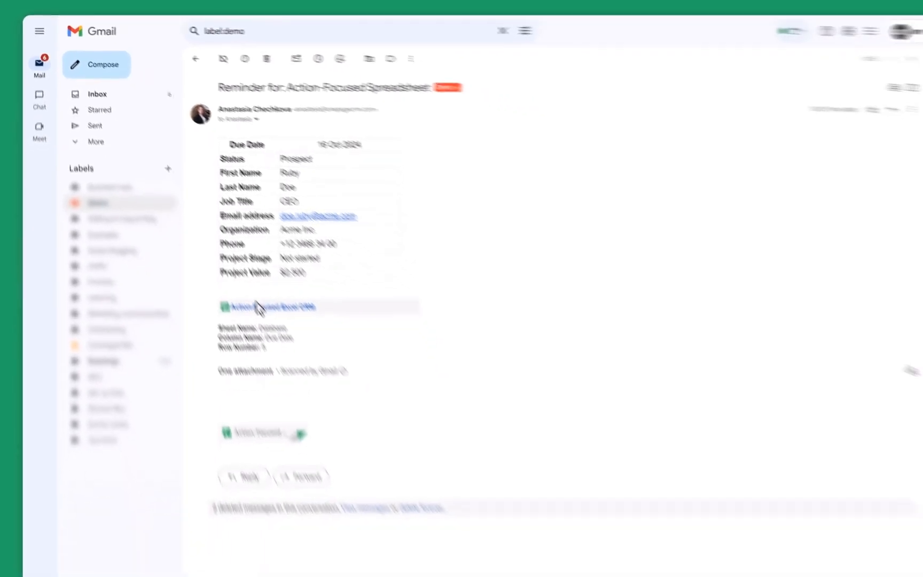
- Follow the reminder email's link back to the Action-Focused Spreadsheet
{"action": "left_click", "coordinate": [272, 307]}
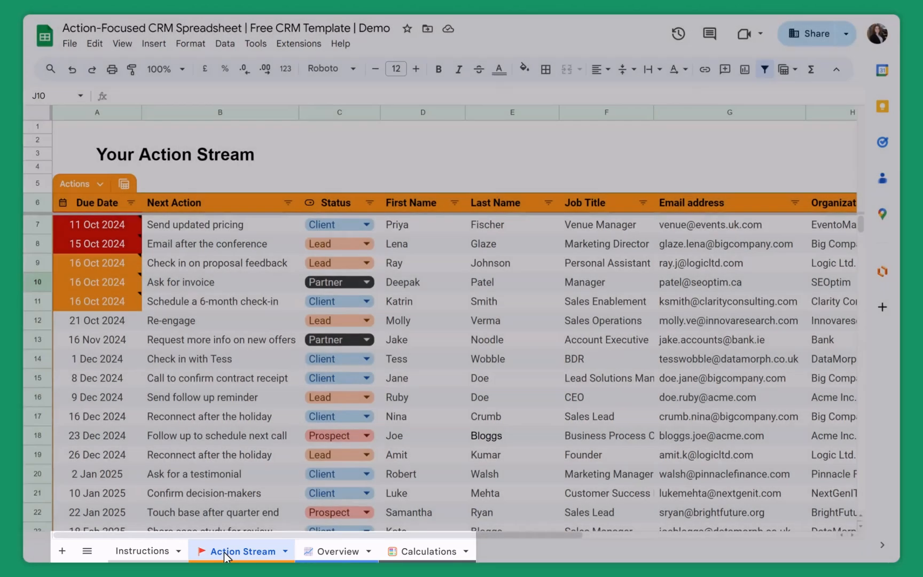
- Scroll the Action Stream contact list to its last rows and back, then go to Overview
{"action": "scroll", "scroll_direction": "down", "scroll_amount": 3}
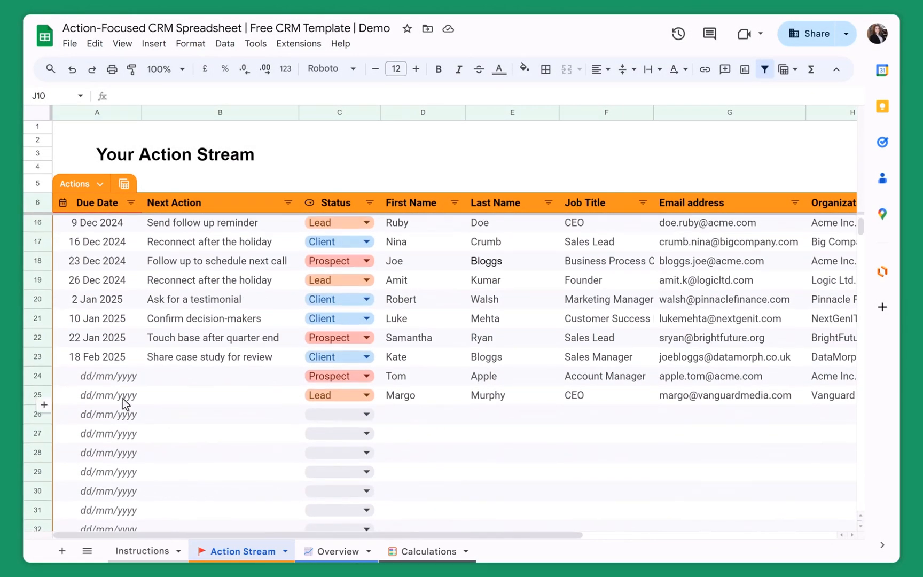
{"action": "scroll", "scroll_direction": "up", "scroll_amount": 3}
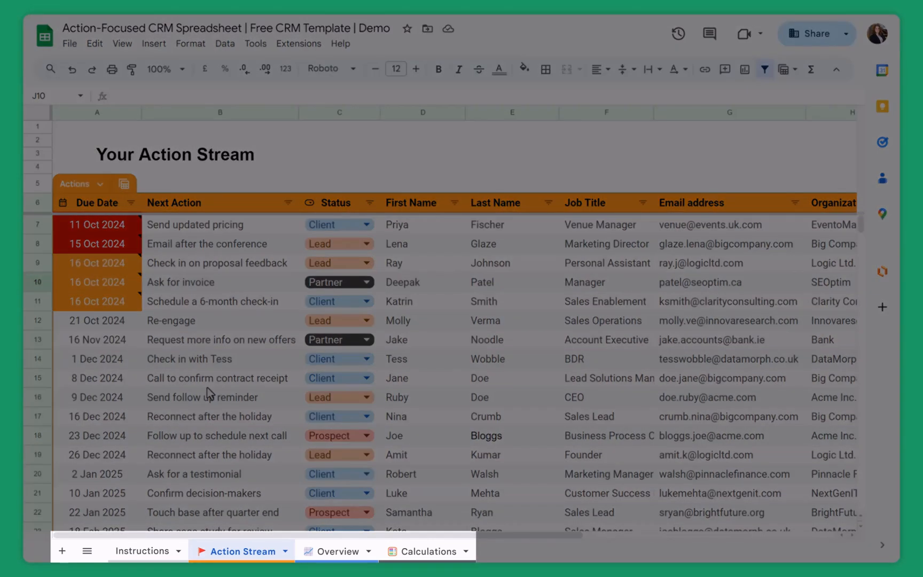
{"action": "left_click", "coordinate": [335, 551]}
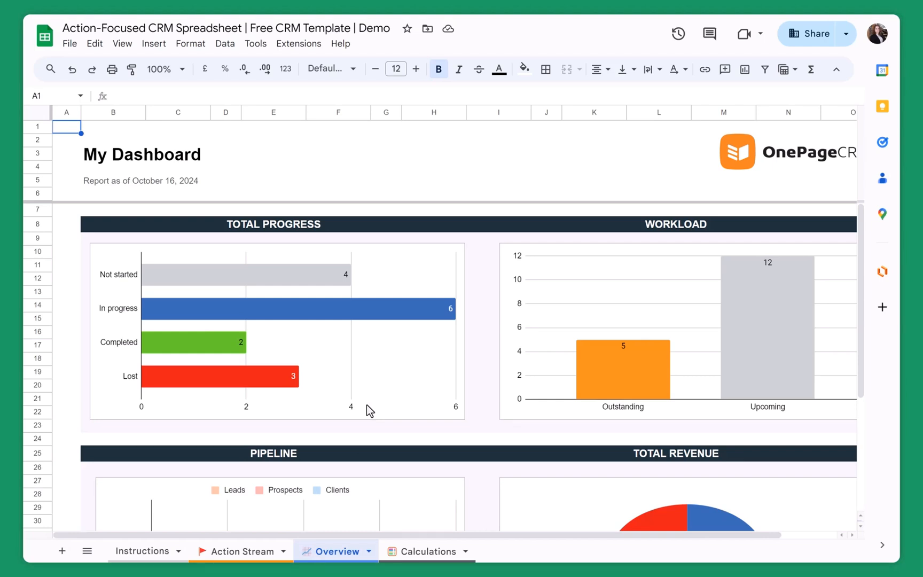
- Inspect the 'Report as of' date formula, then scroll to the pipeline counts and revenue pie chart
{"action": "left_click", "coordinate": [141, 181]}
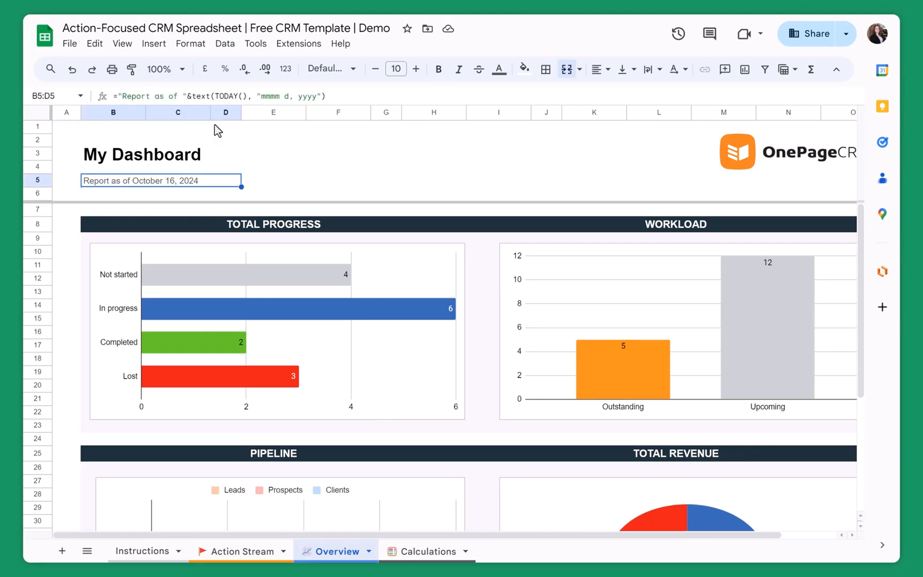
{"action": "left_click", "coordinate": [235, 96]}
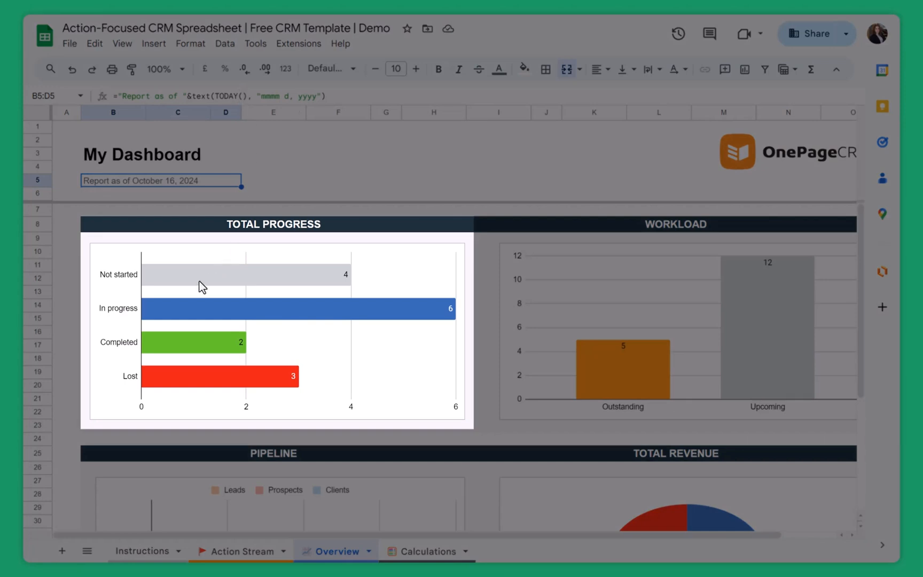
{"action": "mouse_move", "coordinate": [132, 270]}
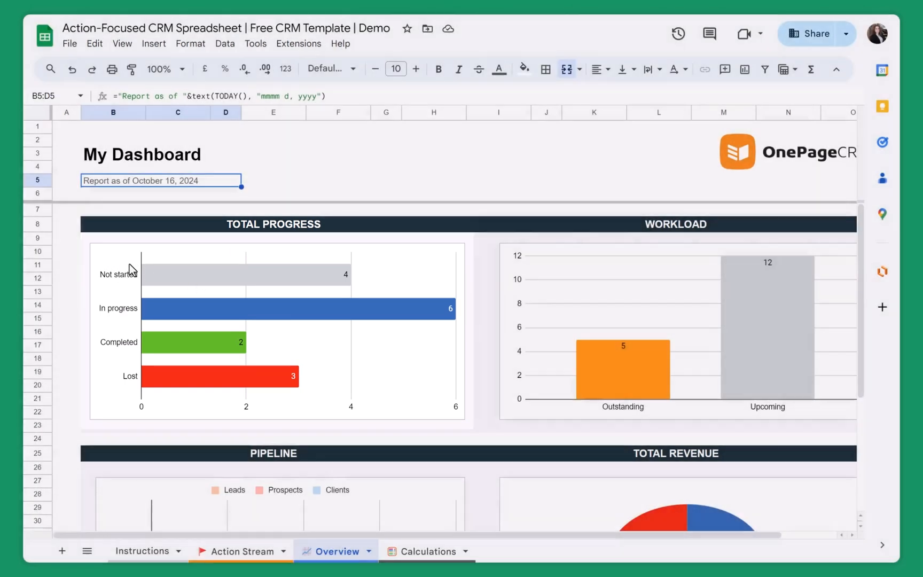
{"action": "mouse_move", "coordinate": [436, 322]}
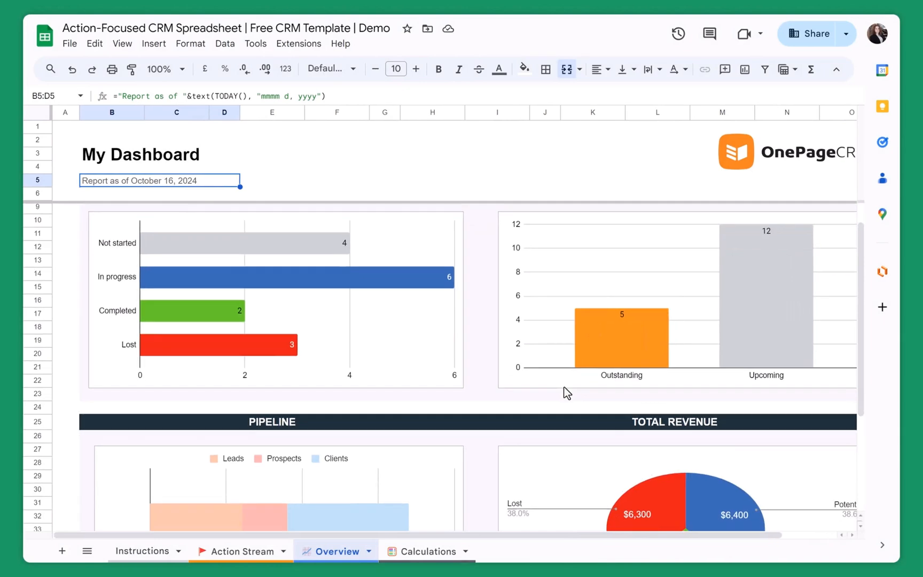
{"action": "scroll", "scroll_direction": "down", "scroll_amount": 3}
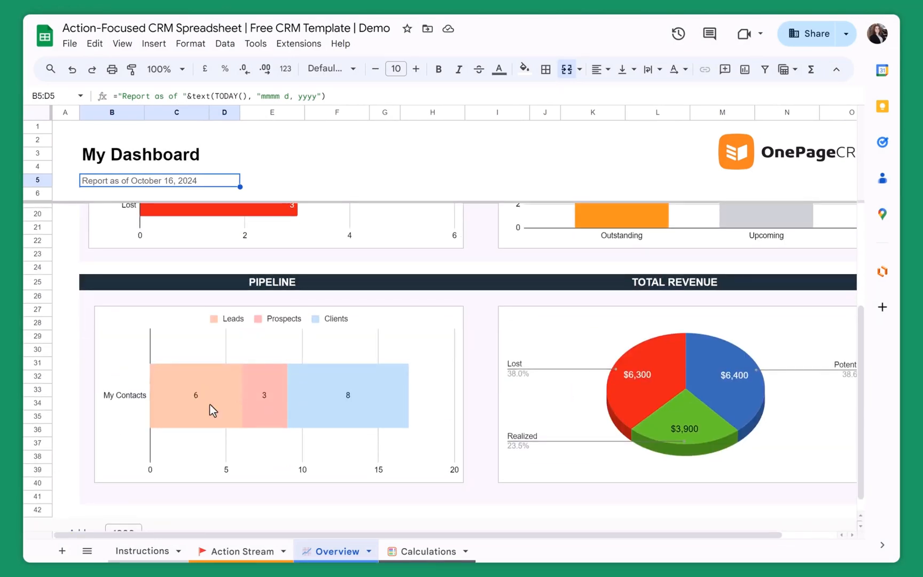
{"action": "scroll", "scroll_direction": "right", "scroll_amount": 3}
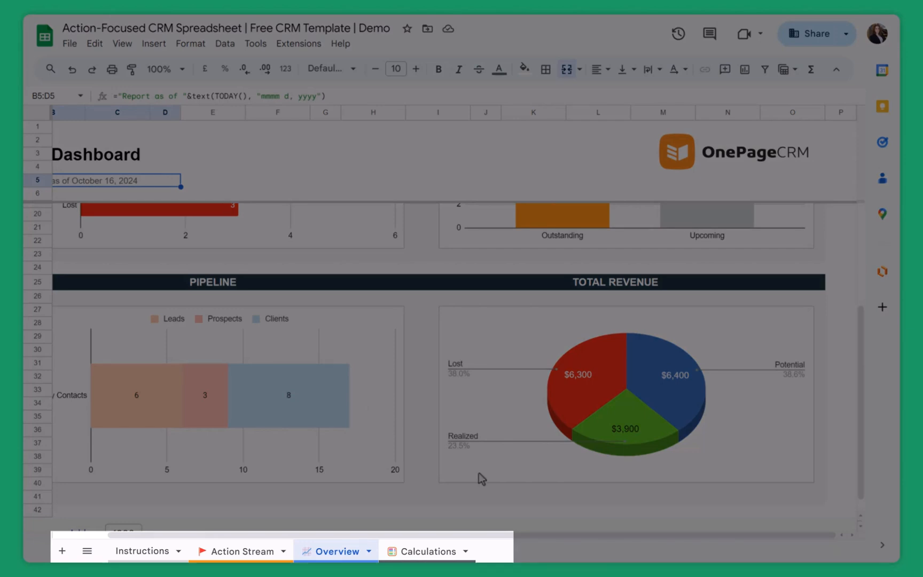
- View the Calculations COUNTIF formula in C8 counting Not started projects, then go to Instructions
{"action": "left_click", "coordinate": [425, 552]}
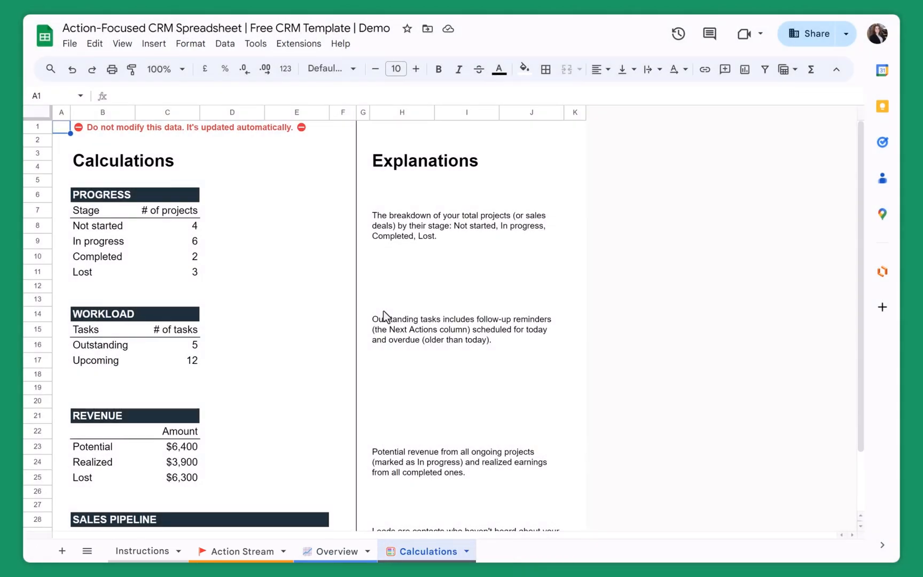
{"action": "mouse_move", "coordinate": [153, 206]}
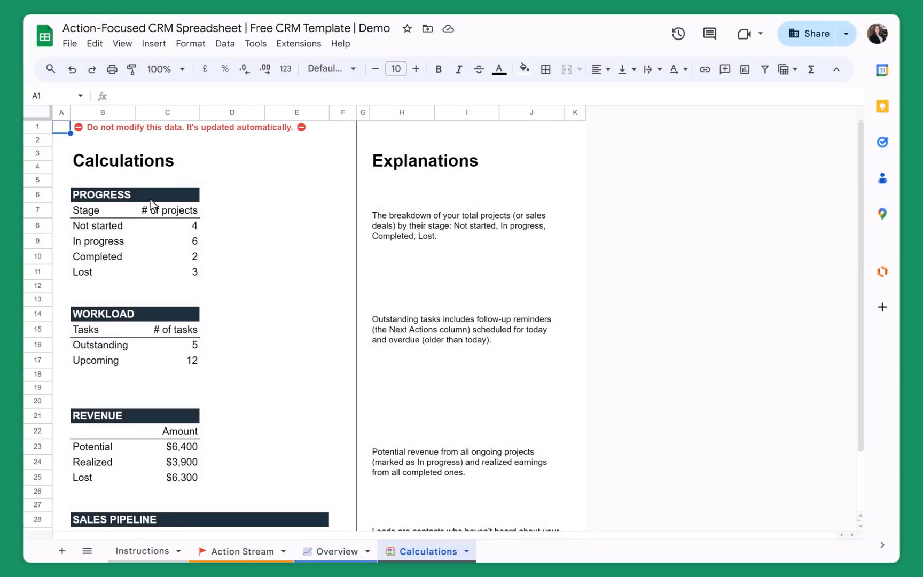
{"action": "left_click", "coordinate": [168, 226]}
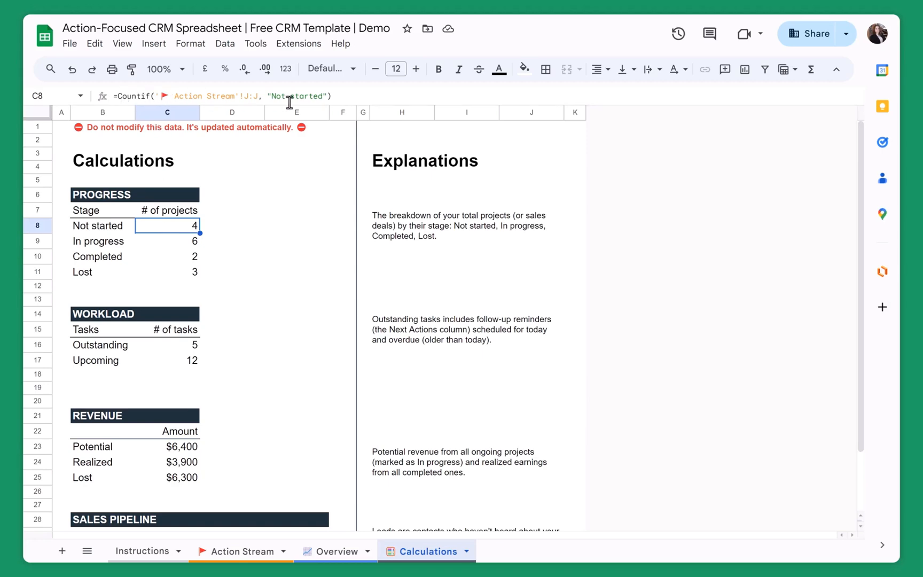
{"action": "mouse_move", "coordinate": [220, 240]}
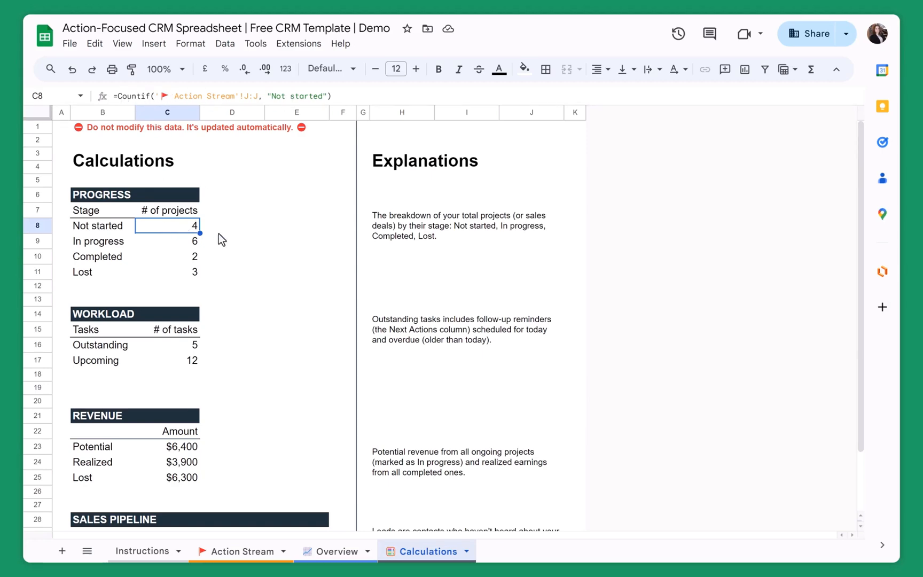
{"action": "left_click", "coordinate": [142, 552]}
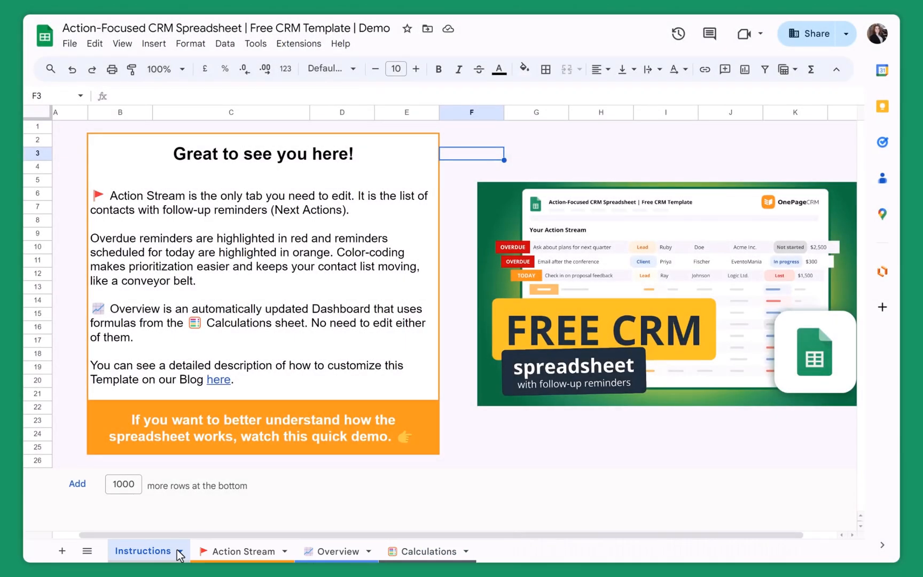
{"action": "mouse_move", "coordinate": [198, 409]}
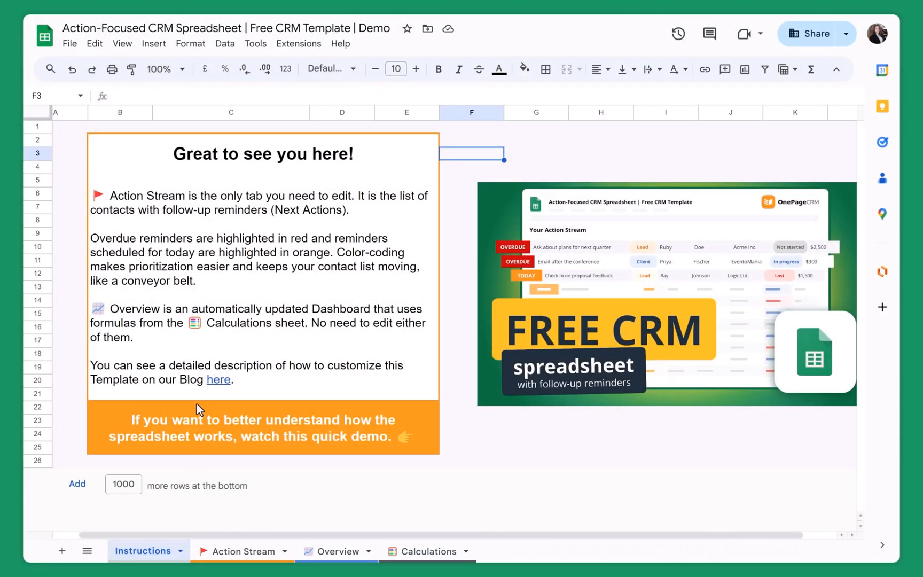
{"action": "mouse_move", "coordinate": [218, 380]}
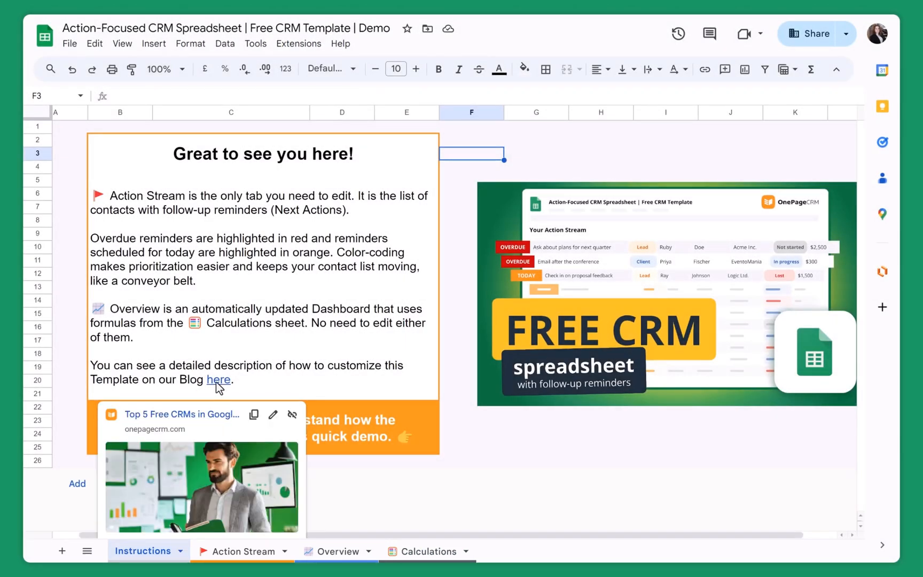
{"action": "mouse_move", "coordinate": [228, 387]}
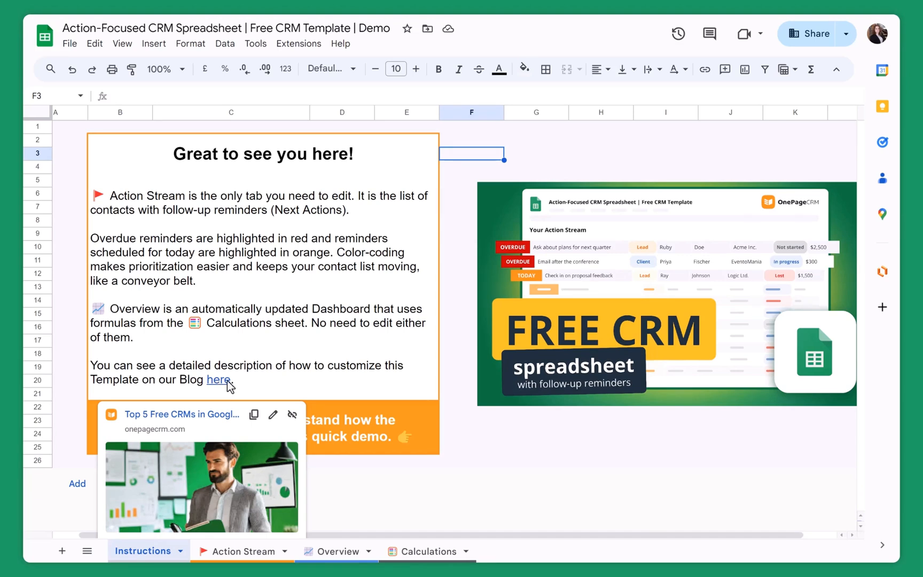